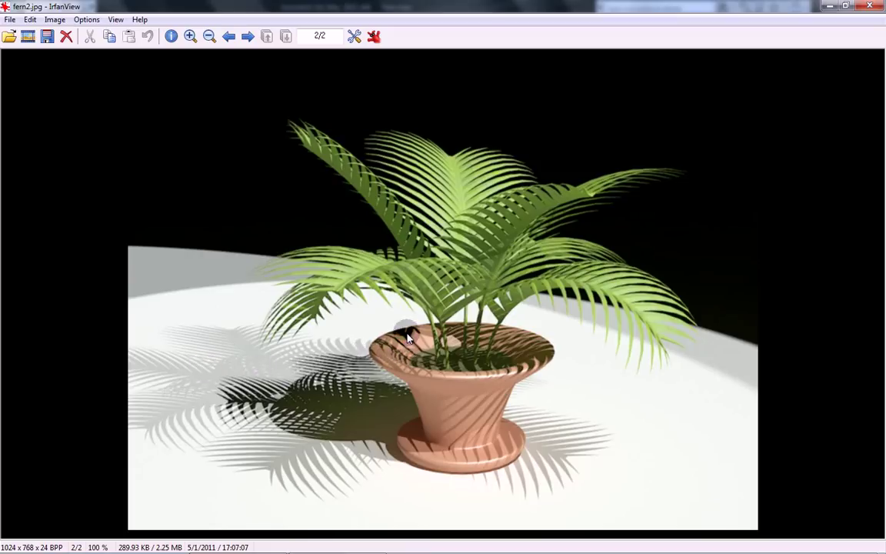
mouse_move(478, 306)
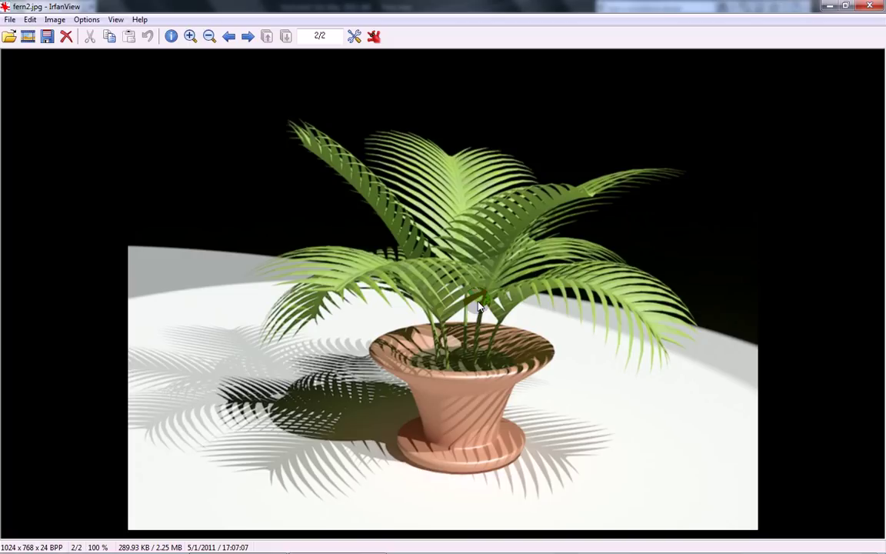
mouse_move(546, 283)
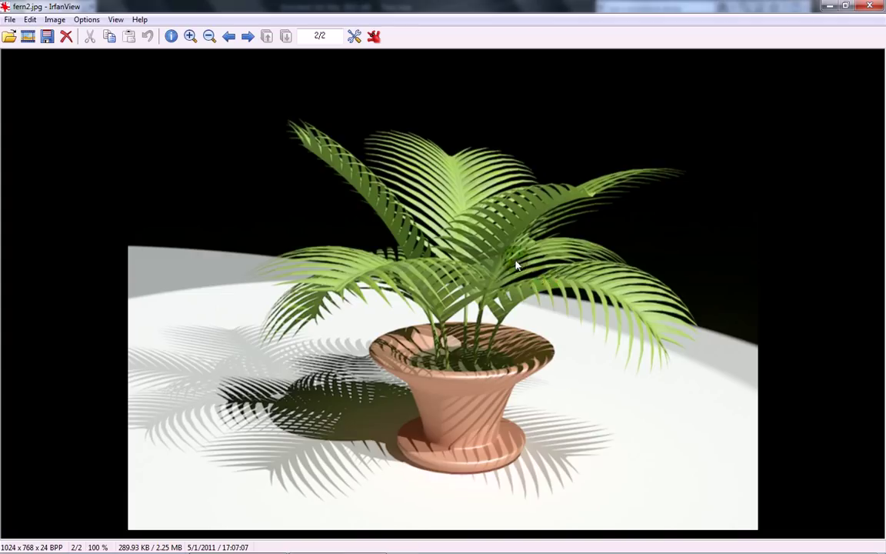
mouse_move(784, 78)
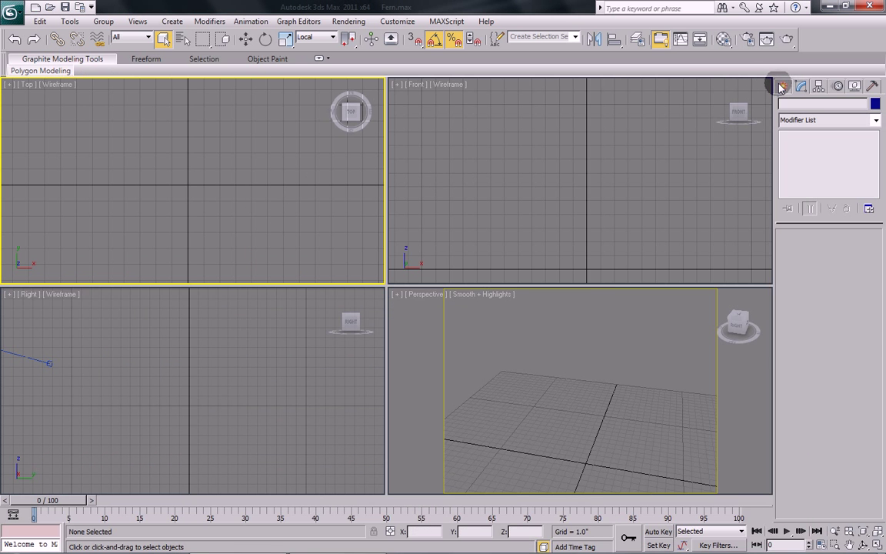
Draw a cylinder at the origin and give it radius 0.125 and height 18.
left_click(783, 85)
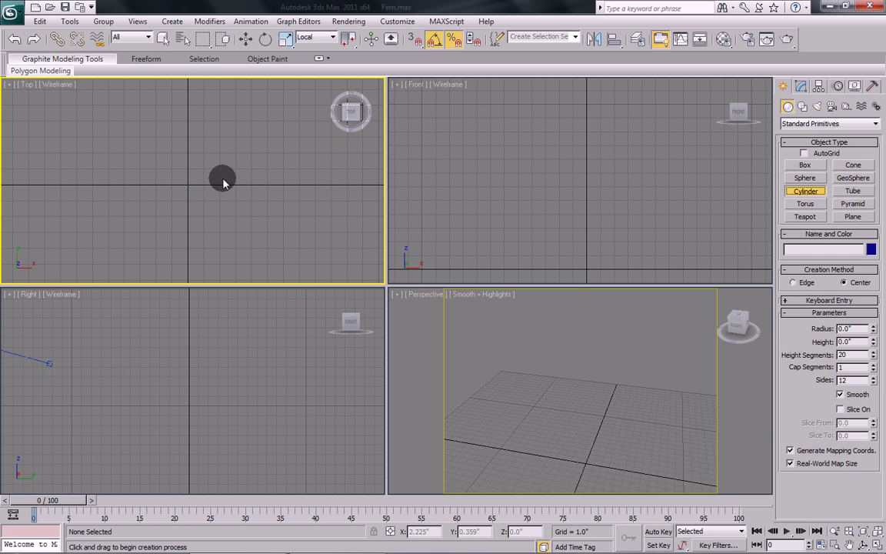
mouse_move(187, 190)
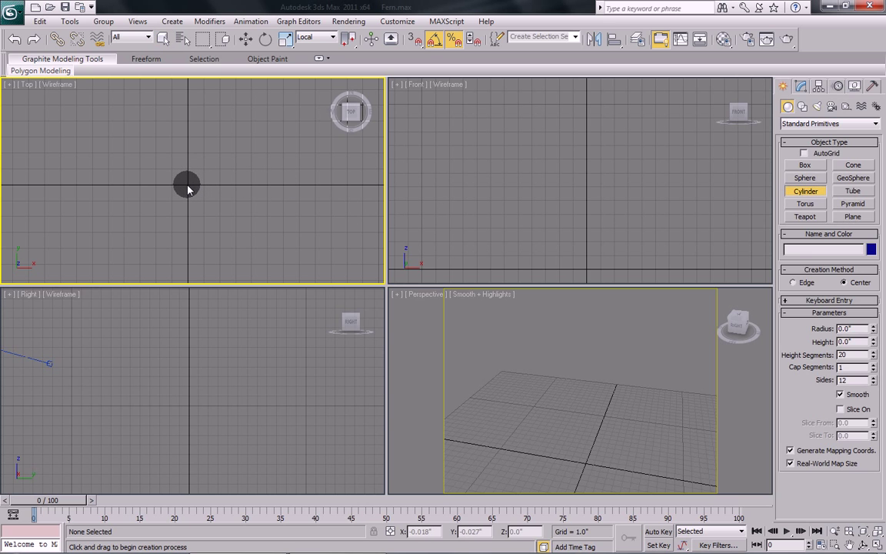
left_click_drag(186, 184, 195, 153)
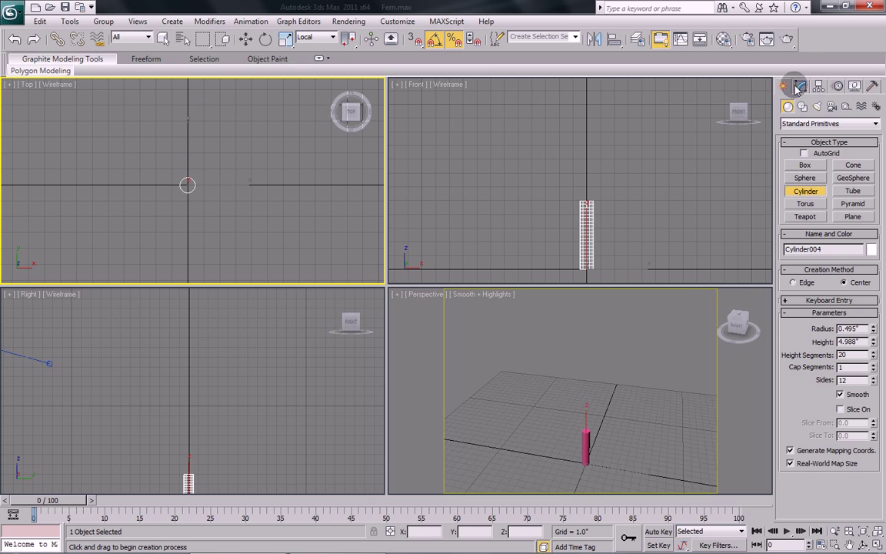
left_click(800, 85)
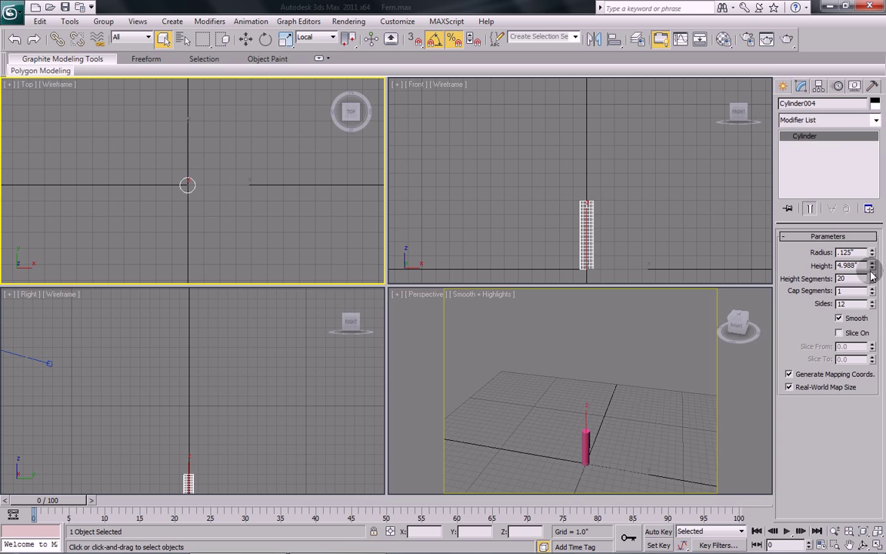
left_click(871, 266)
type("18.0")
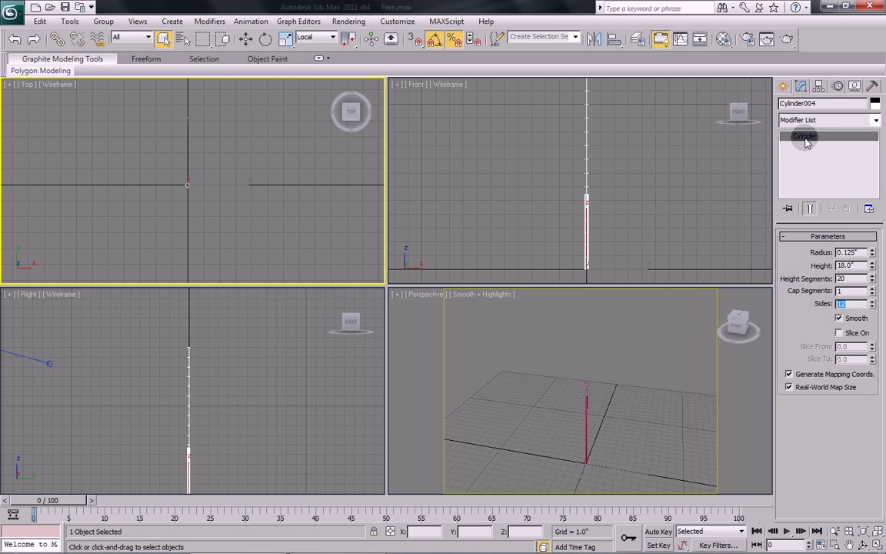
Convert the cylinder to an Editable Poly and maximize the Right view.
right_click(804, 137)
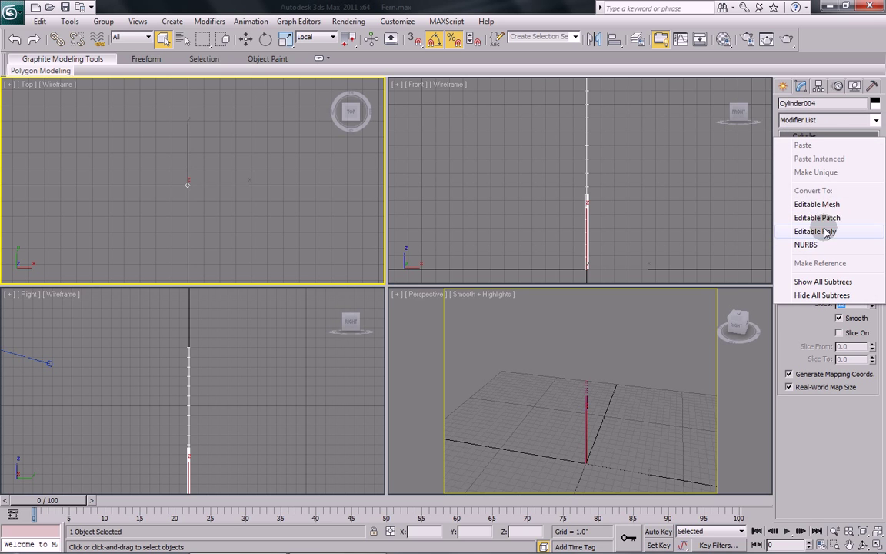
left_click(815, 231)
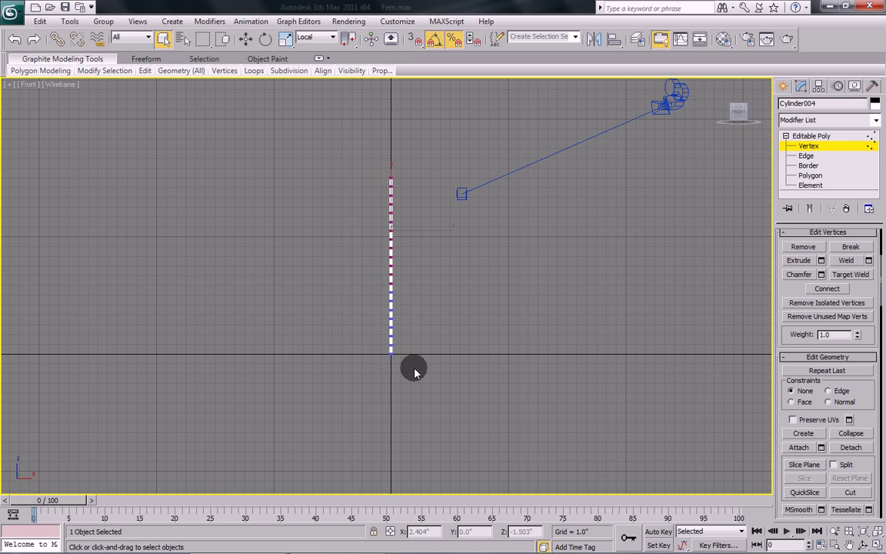
mouse_move(428, 320)
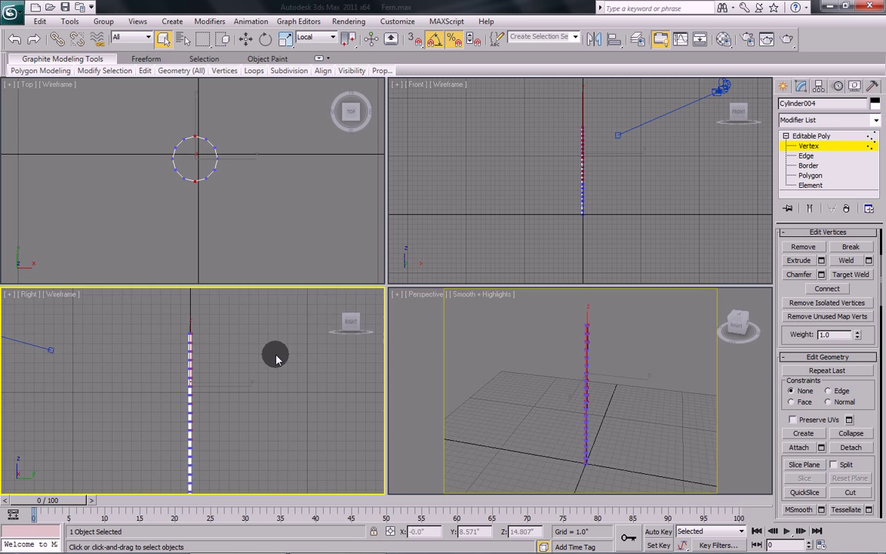
key("alt+w")
type(".5")
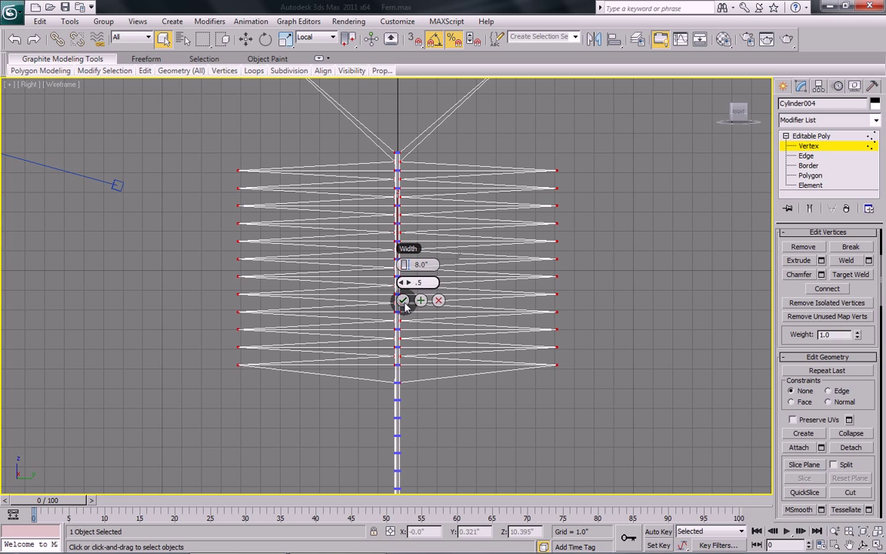
Confirm the vertex extrusion and move the leaflet tips upward into a tapering frond.
left_click(403, 299)
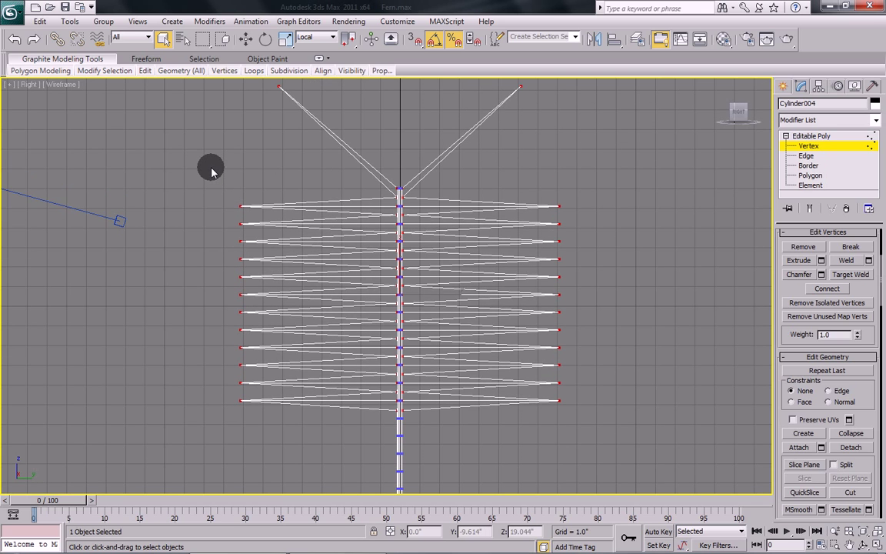
left_click_drag(211, 168, 279, 433)
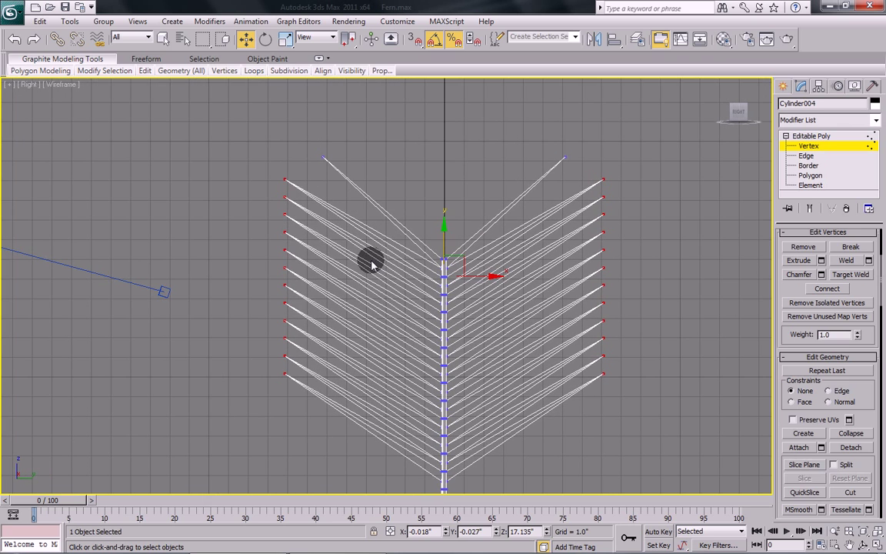
mouse_move(436, 319)
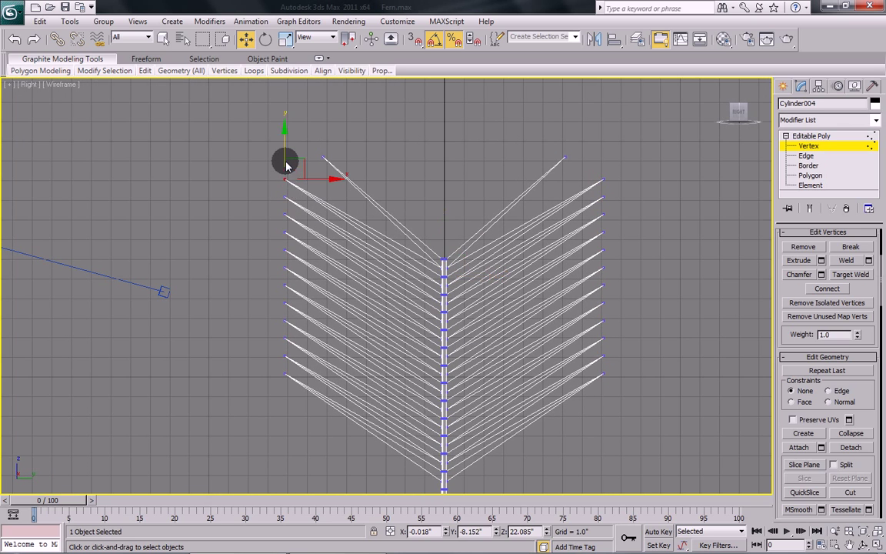
left_click_drag(285, 162, 323, 161)
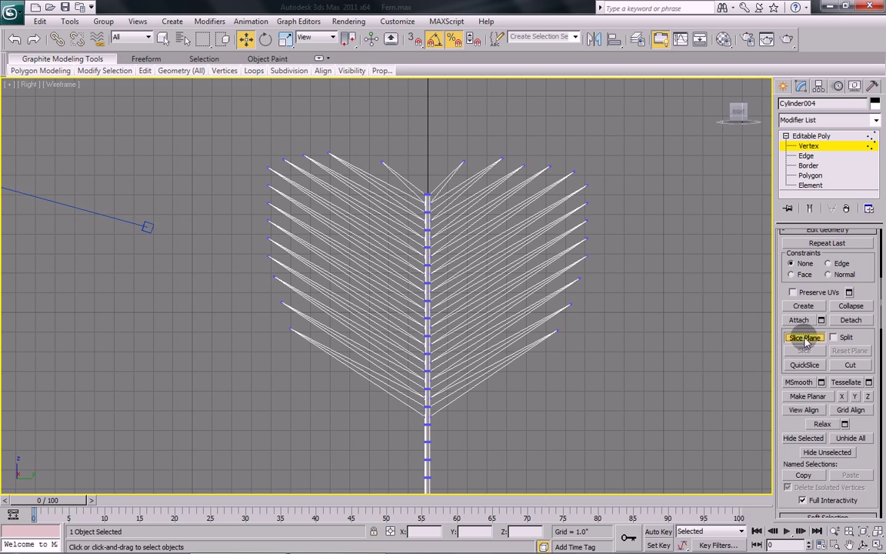
Position a Slice Plane horizontally across the frond's lower leaflets.
left_click(803, 337)
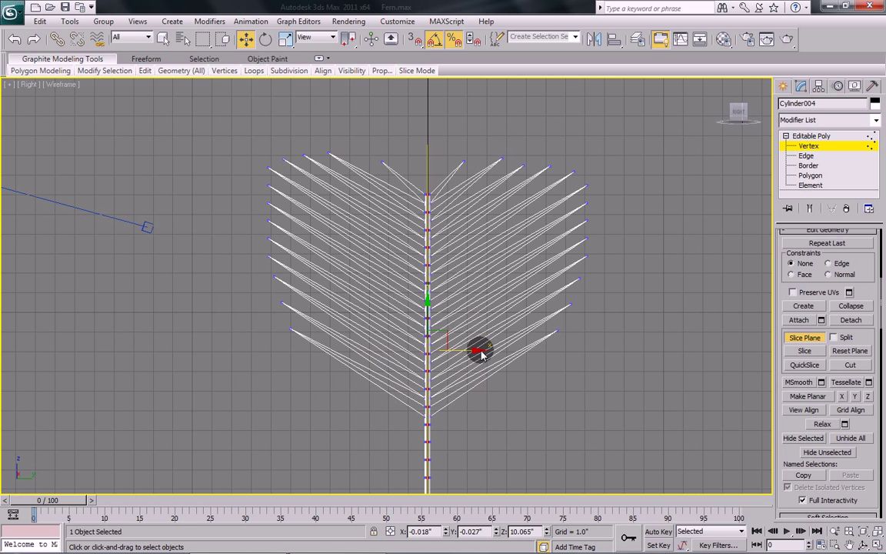
left_click_drag(481, 351, 461, 354)
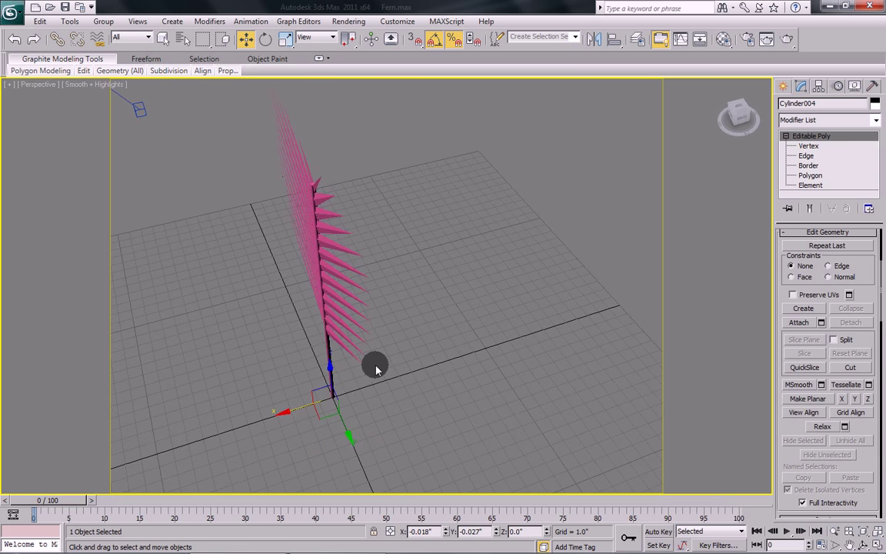
left_click_drag(377, 370, 500, 330)
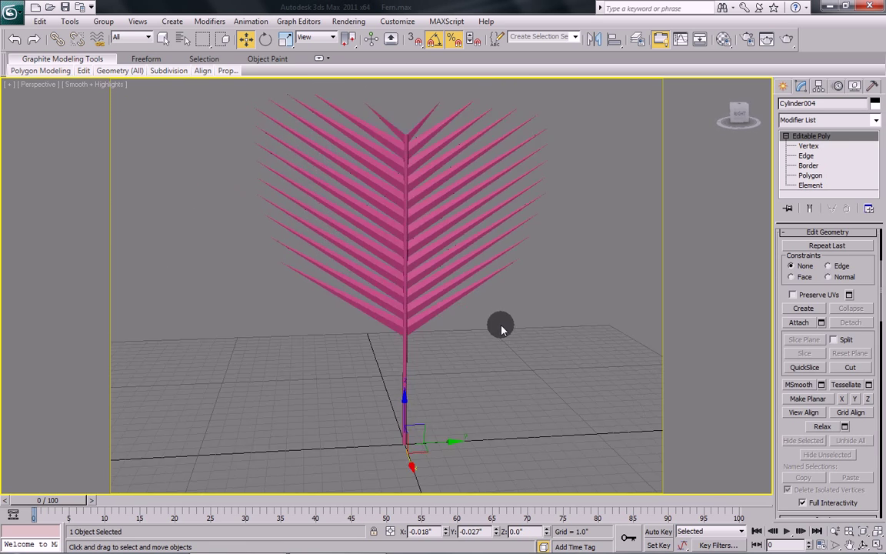
left_click_drag(499, 323, 513, 340)
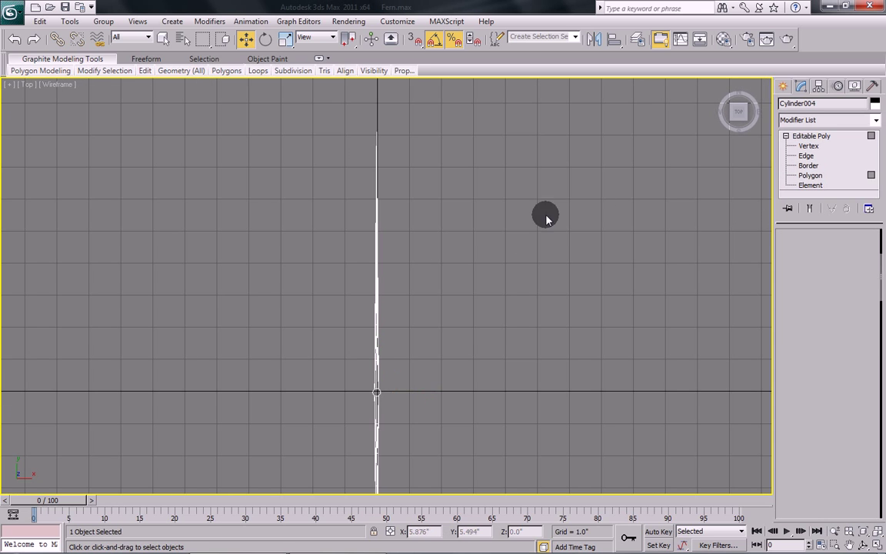
Bend one side's leaflet polygons 112° and open the stack's collapse options.
left_click(809, 175)
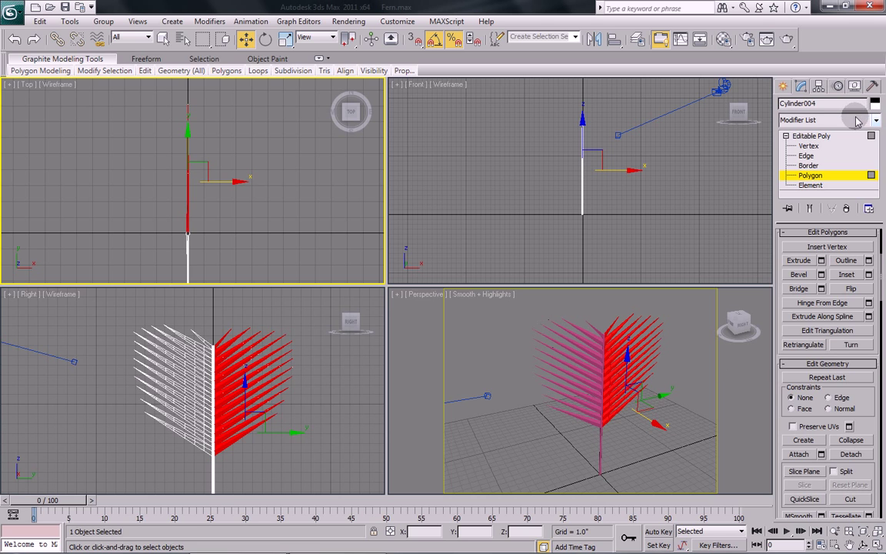
left_click(855, 120)
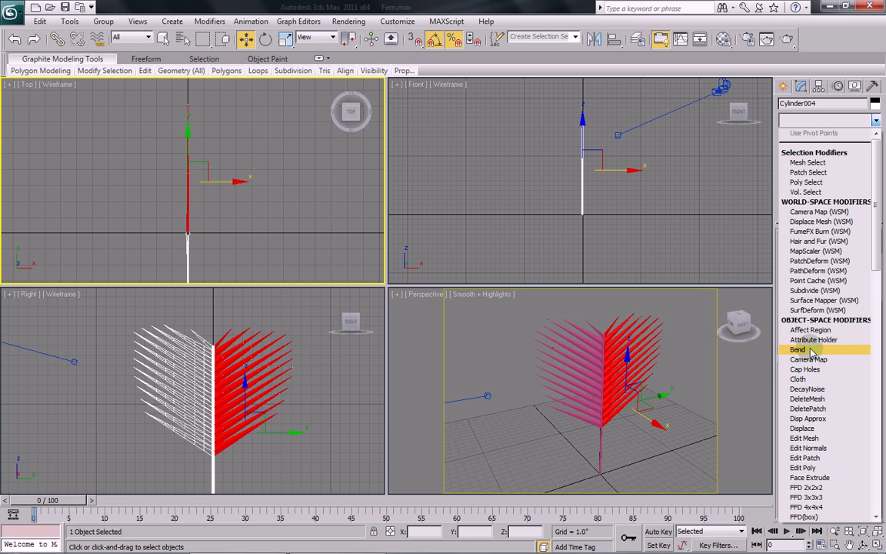
left_click(798, 349)
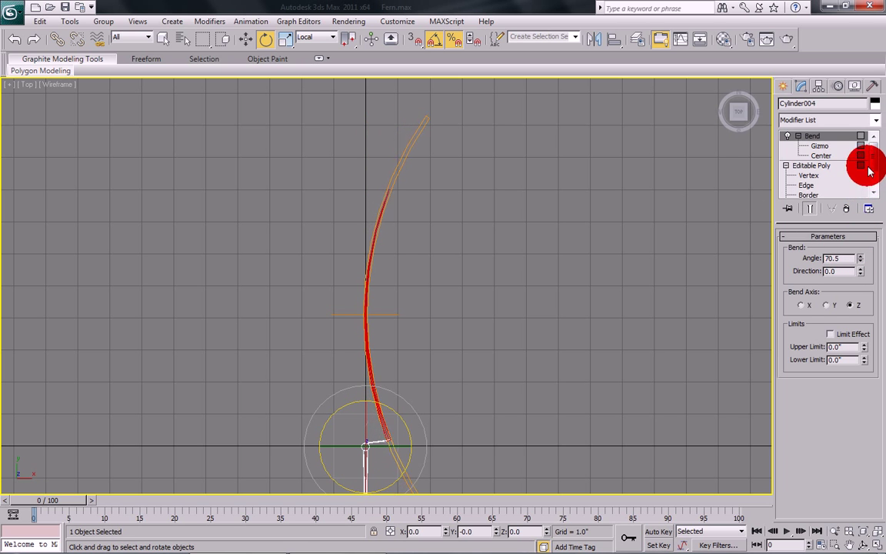
left_click_drag(860, 258, 860, 246)
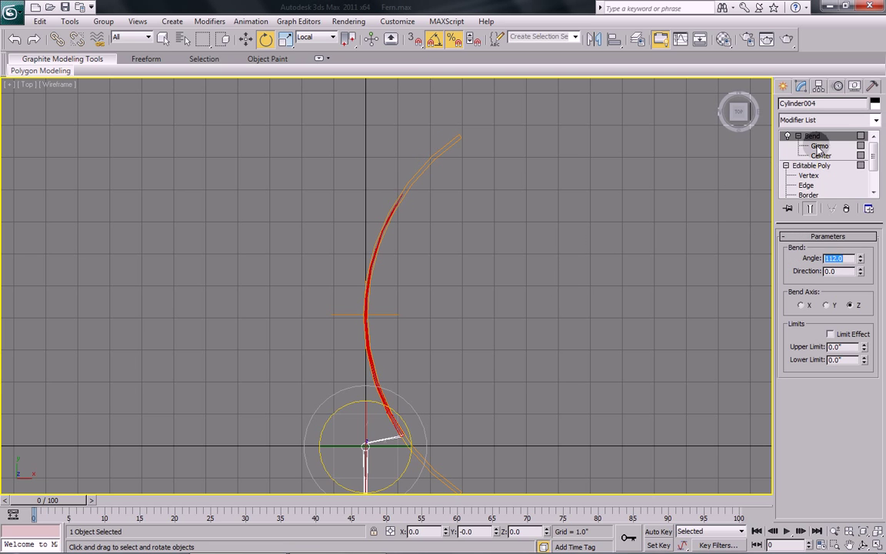
right_click(812, 136)
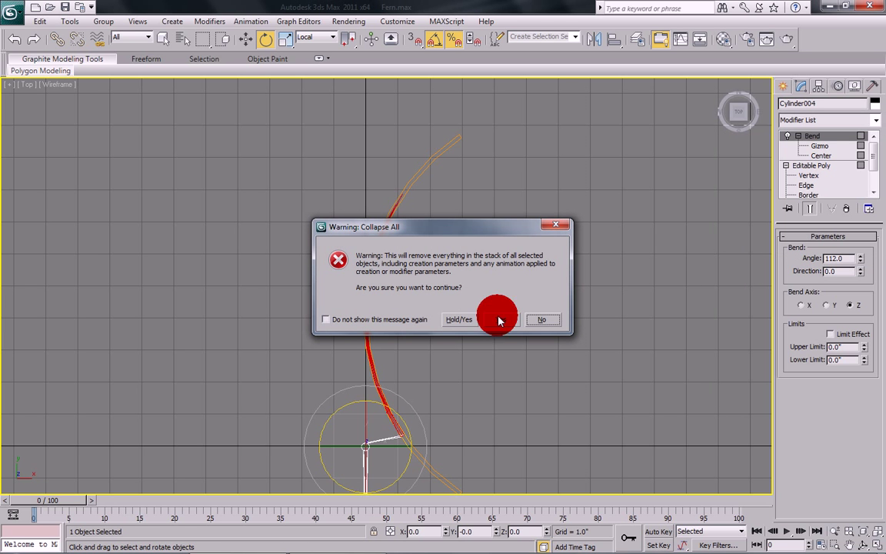
Confirm collapsing the bend into the mesh and enter Polygon sub-object level.
left_click(458, 319)
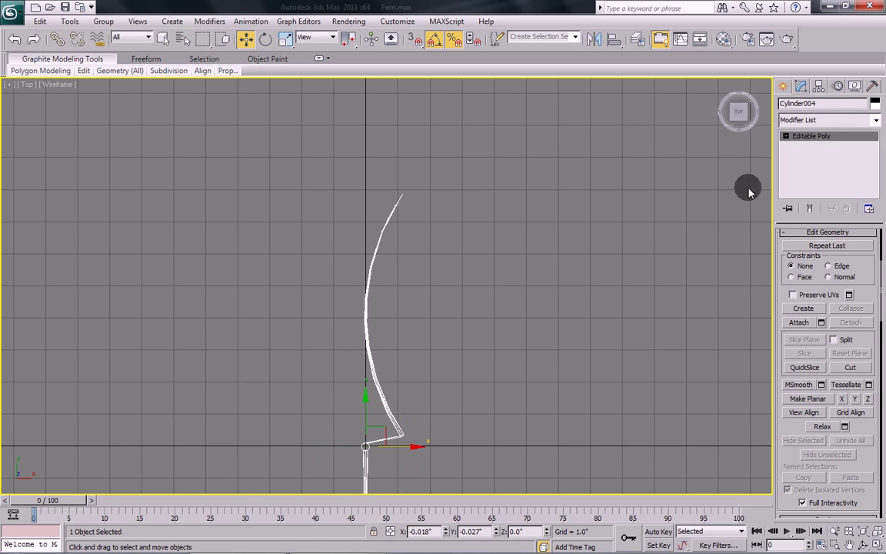
left_click(785, 135)
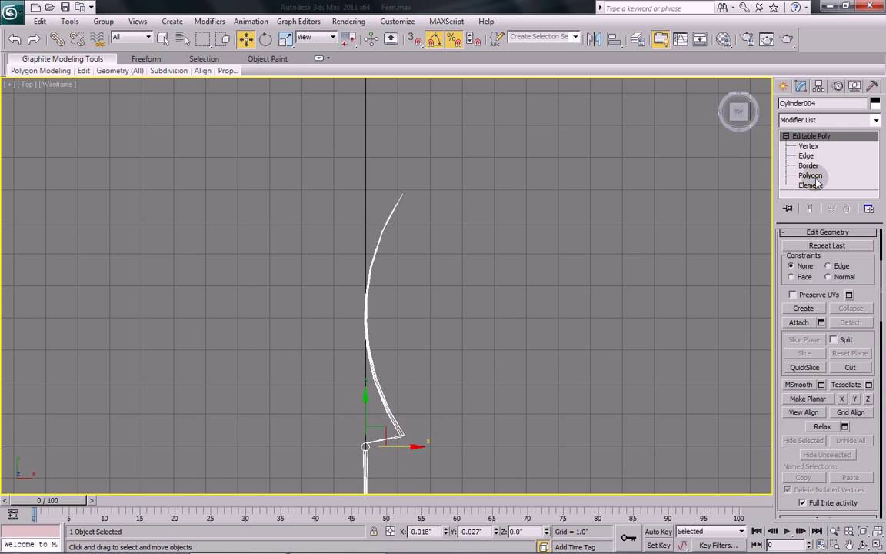
left_click(809, 175)
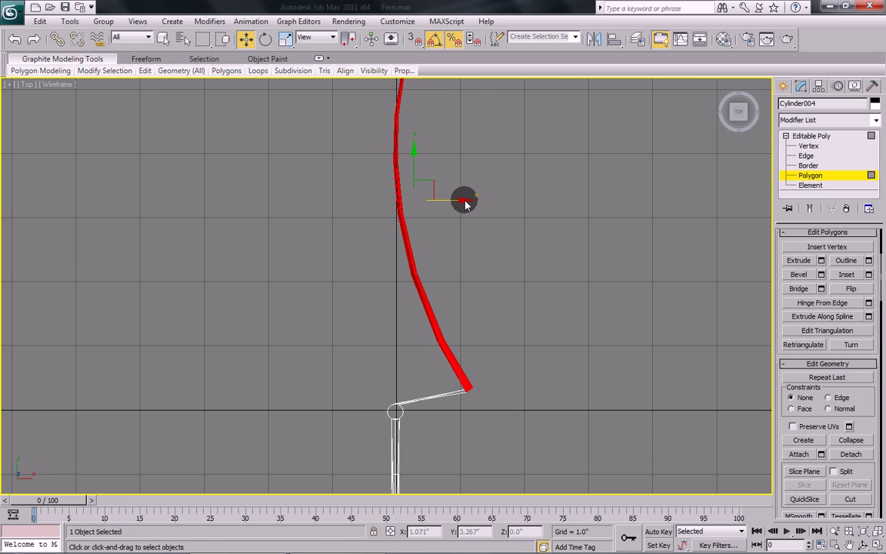
Move the bent frond toward the centre so its base meets the stem top.
left_click_drag(461, 201, 436, 205)
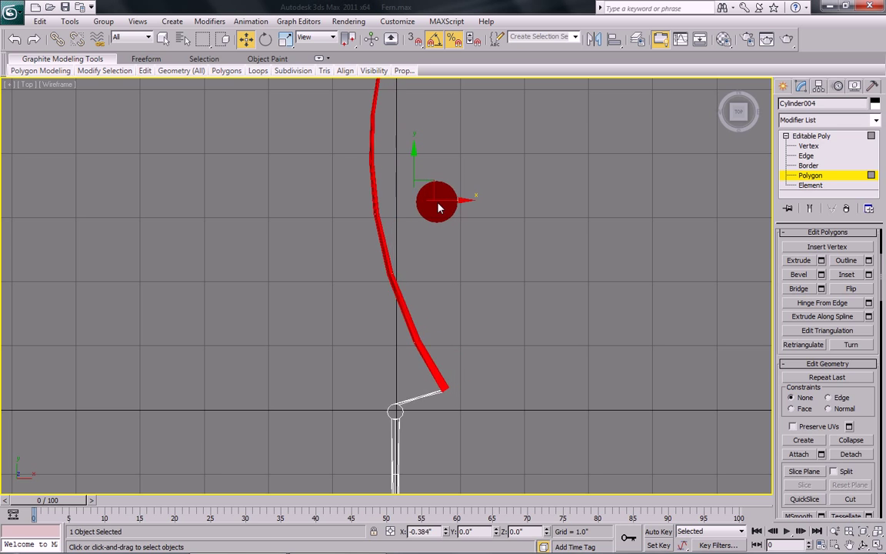
left_click_drag(436, 202, 385, 221)
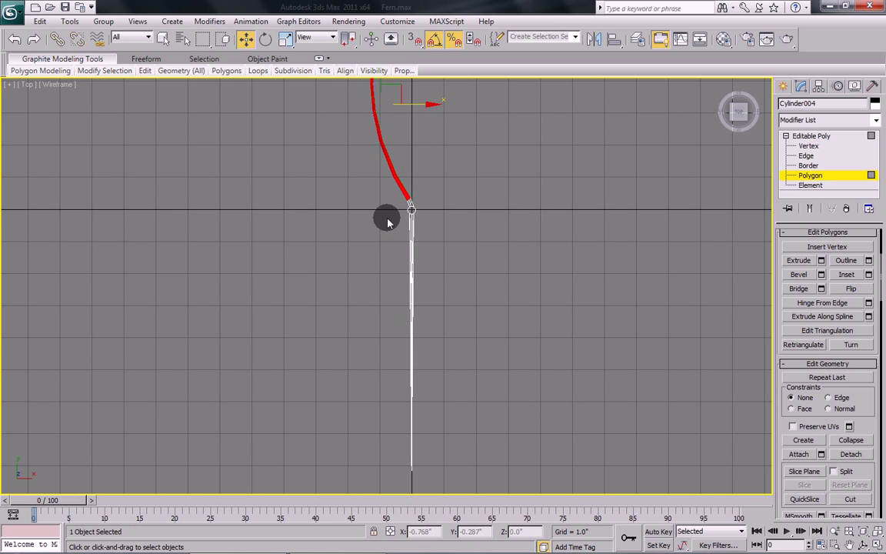
left_click_drag(387, 218, 477, 479)
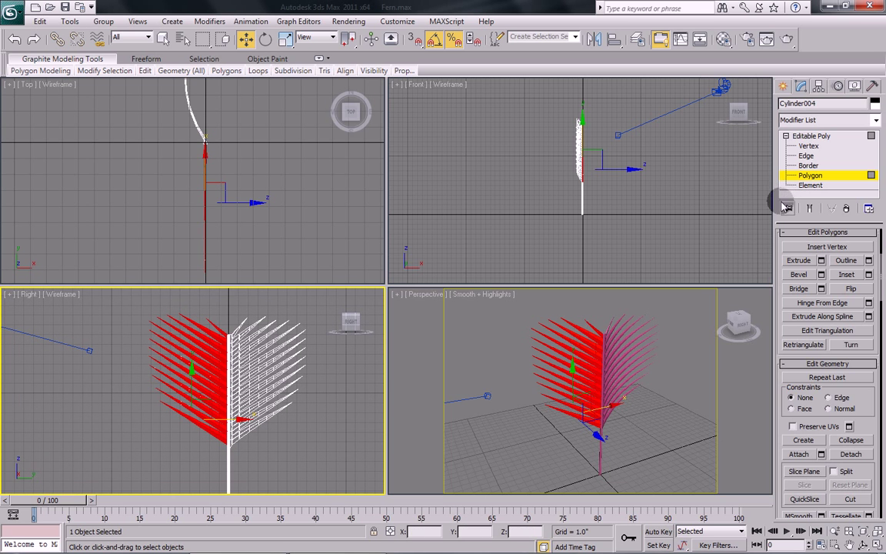
Add a 112° Bend on Z to the selected leaflets and choose Collapse All.
left_click(827, 119)
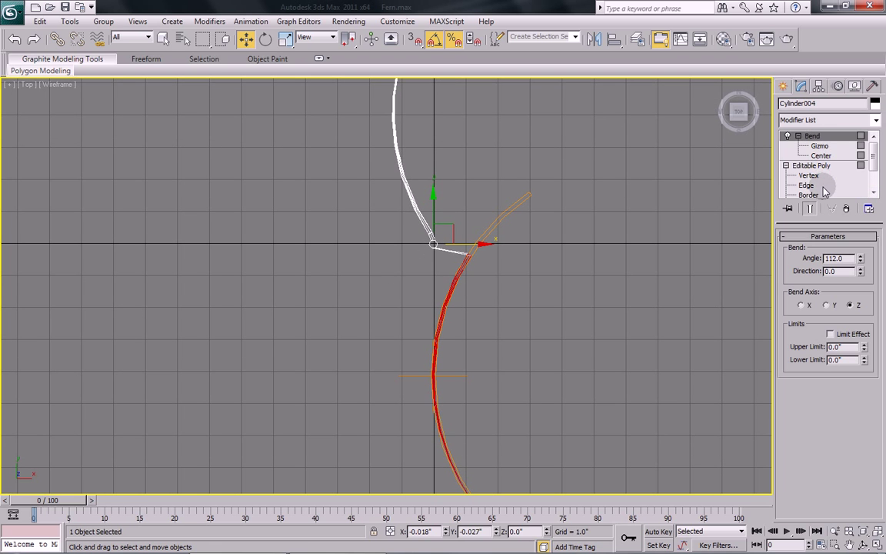
right_click(812, 136)
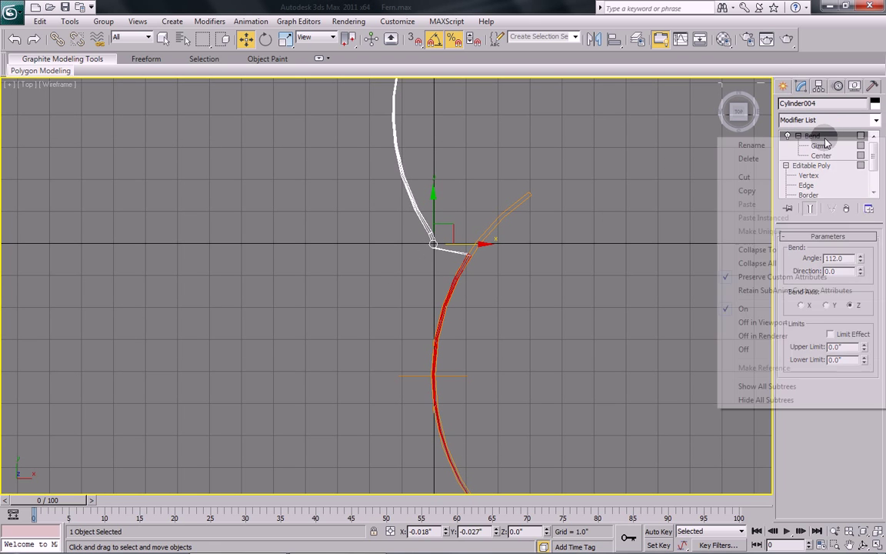
left_click(756, 263)
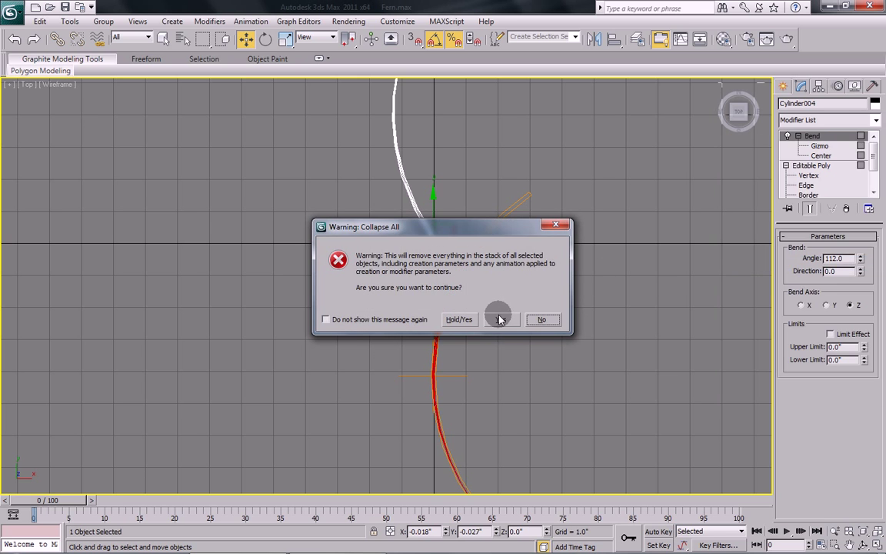
Confirm the collapse and move the bent leaflet polygons toward the stem.
left_click(459, 319)
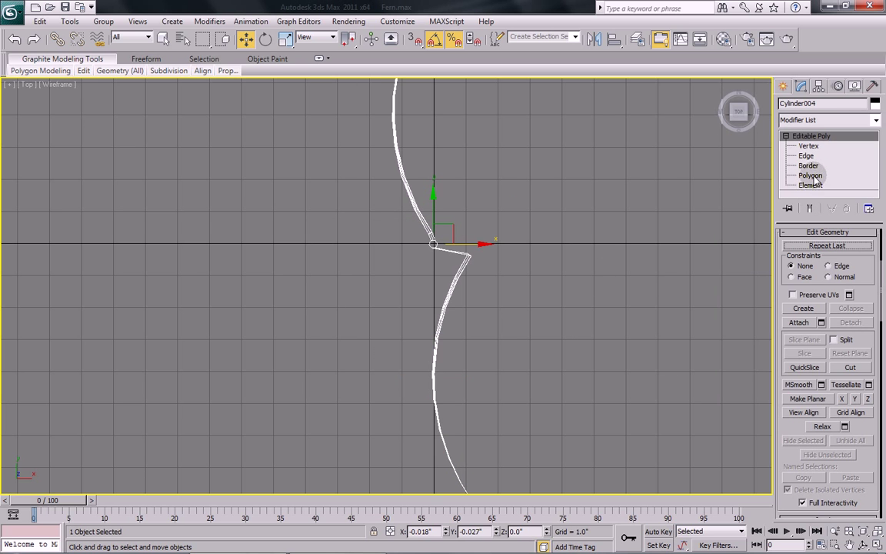
left_click(810, 174)
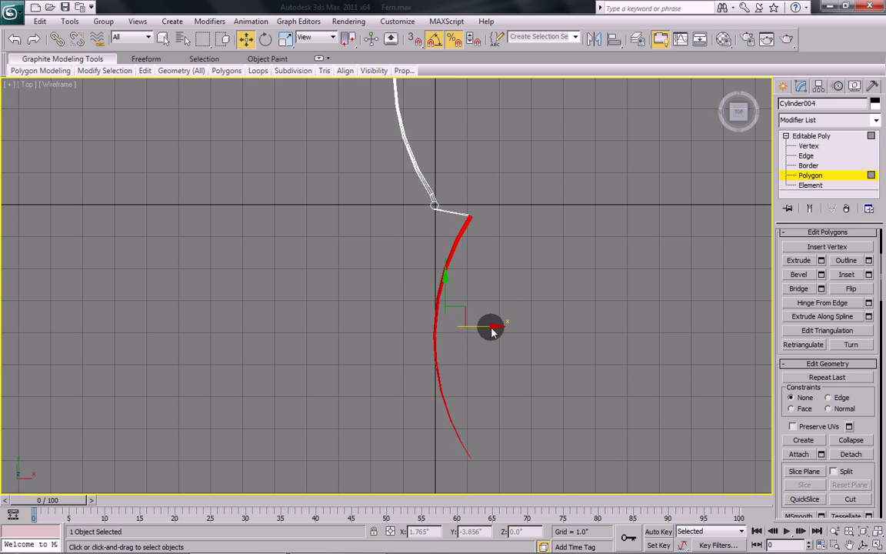
left_click_drag(496, 327, 458, 327)
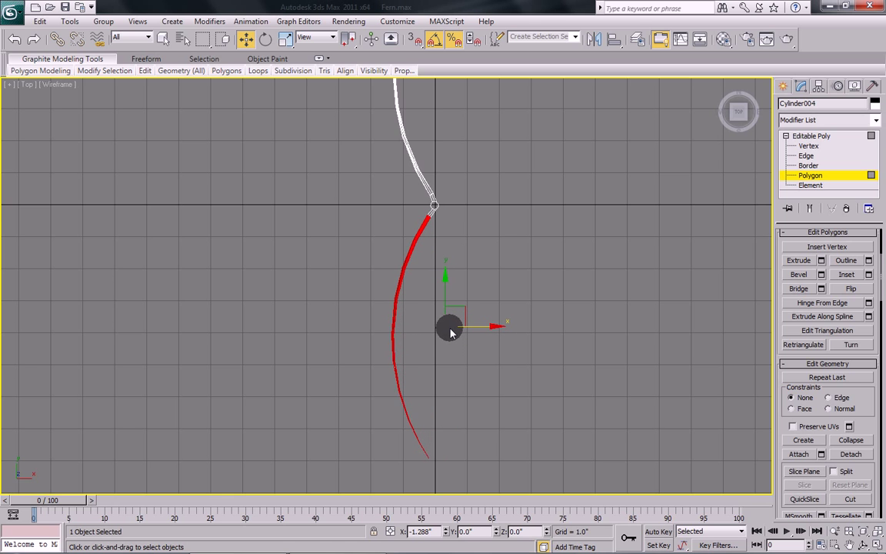
left_click_drag(450, 327, 427, 377)
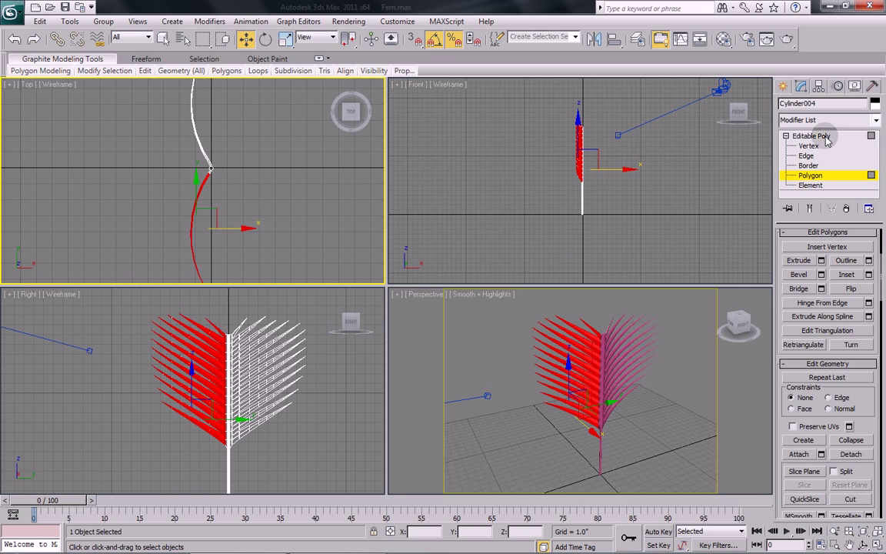
Add a 140° Bend to arch the whole frond in the maximized Perspective view.
key("alt+w")
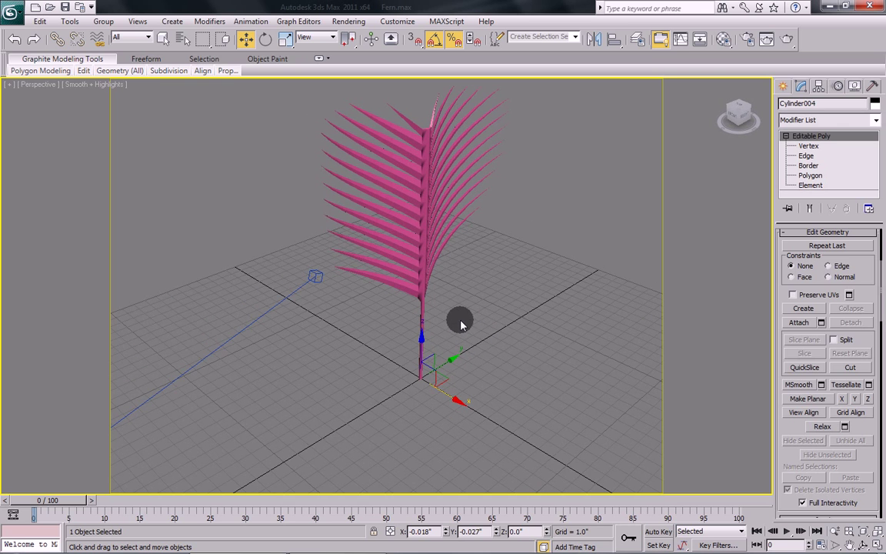
left_click_drag(460, 319, 656, 216)
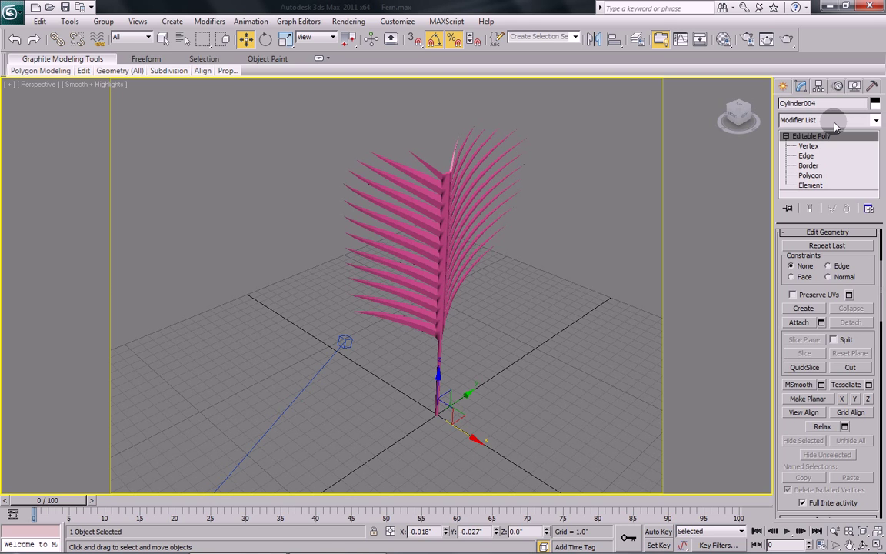
left_click(827, 120)
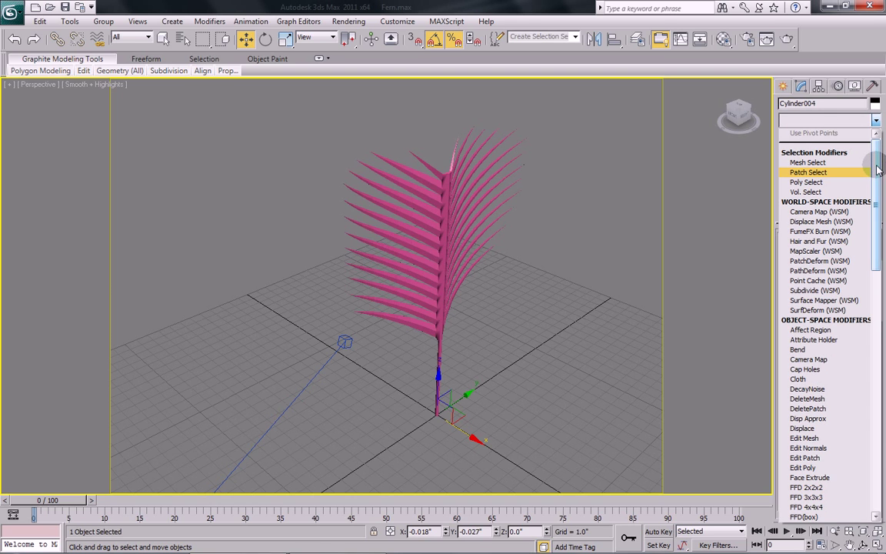
scroll("down", 3)
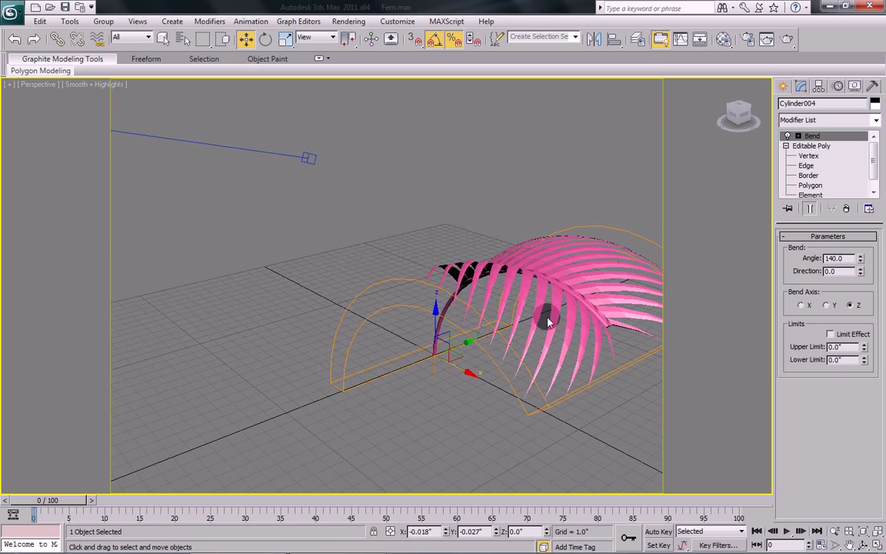
left_click_drag(546, 319, 338, 354)
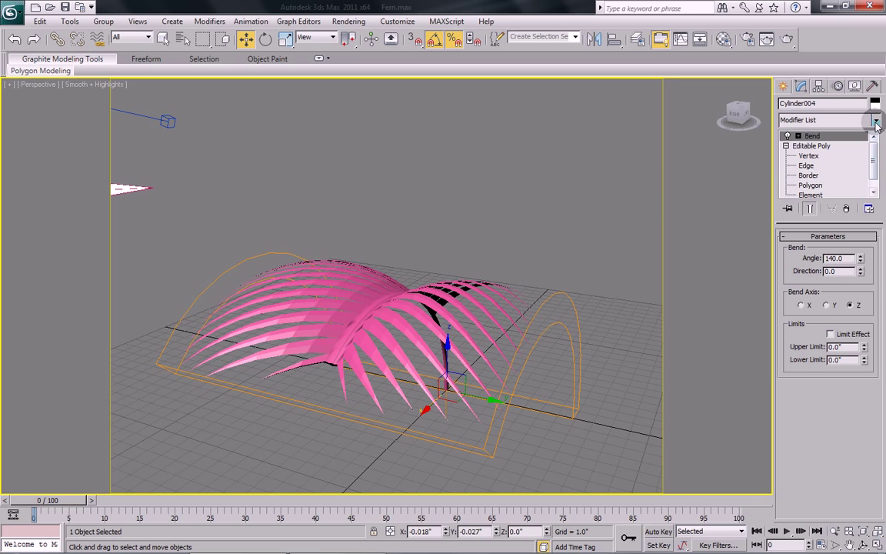
mouse_move(284, 321)
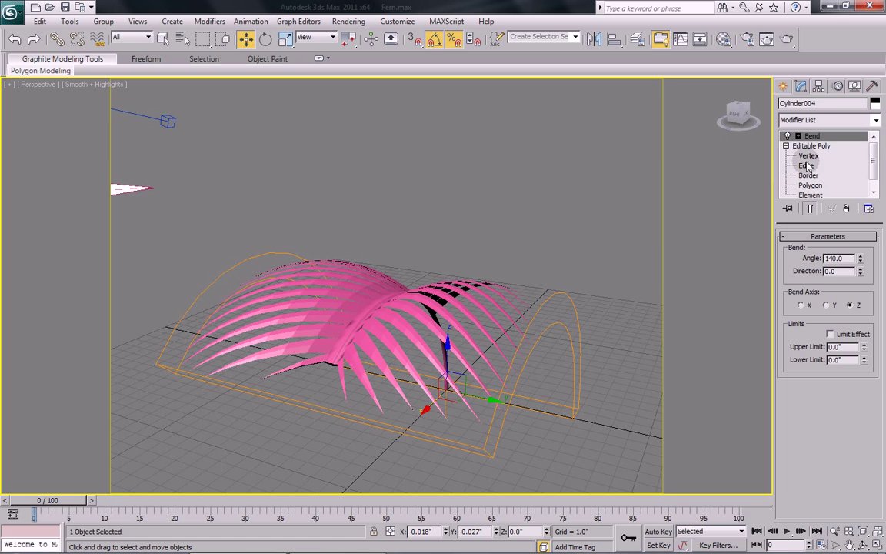
Add a Smooth modifier with Auto Smooth enabled above the Bend.
left_click(874, 120)
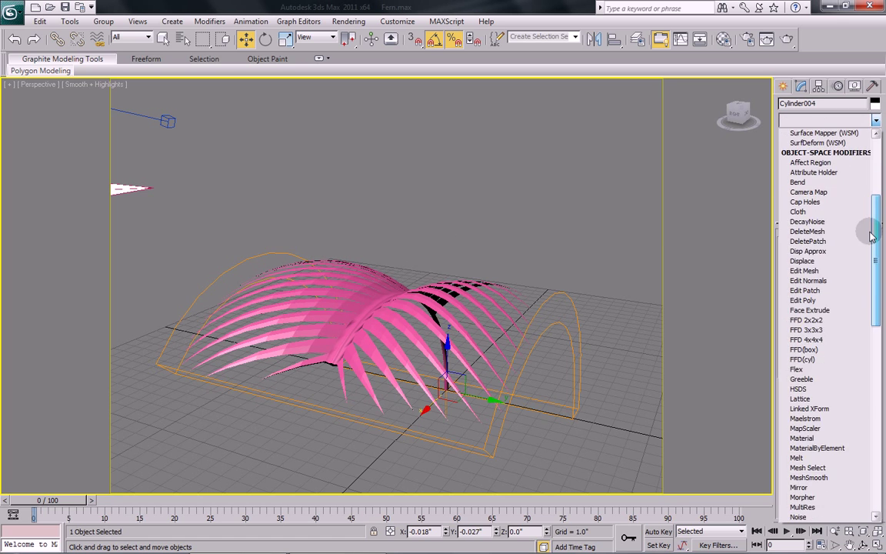
scroll("down", 3)
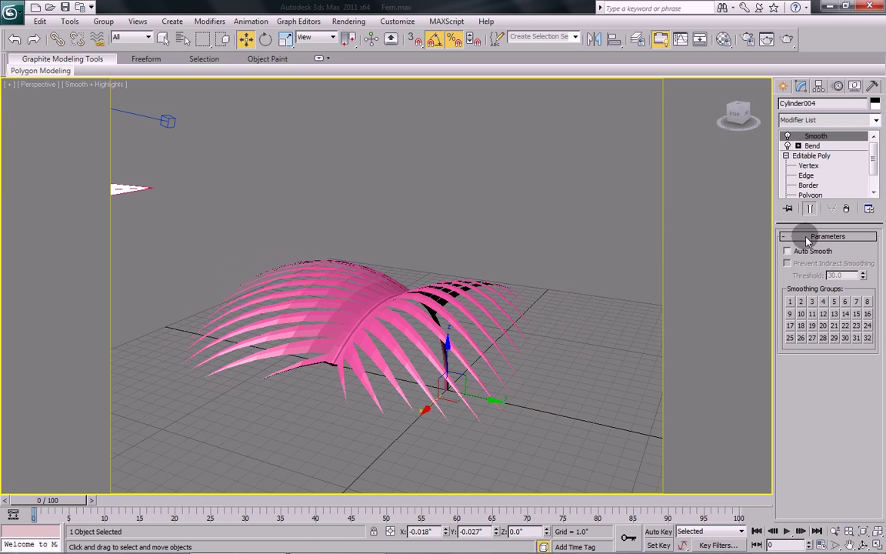
left_click(786, 250)
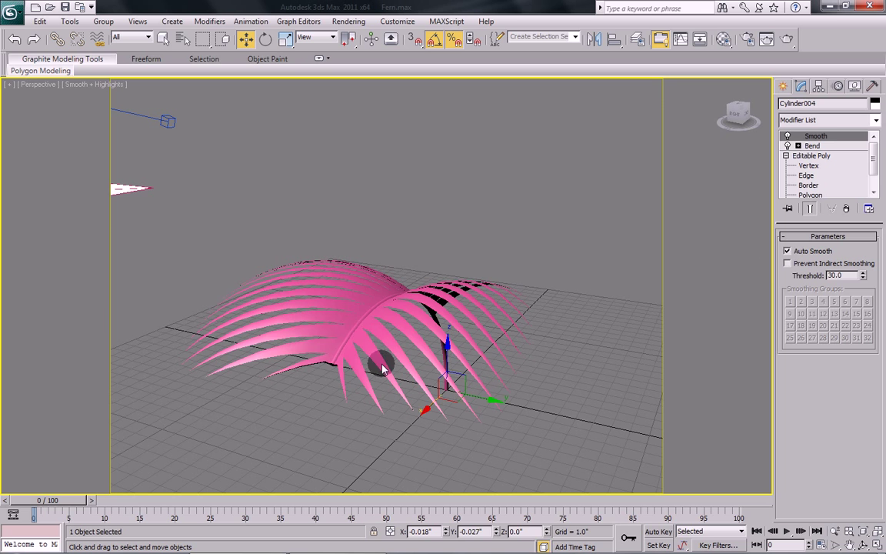
mouse_move(465, 357)
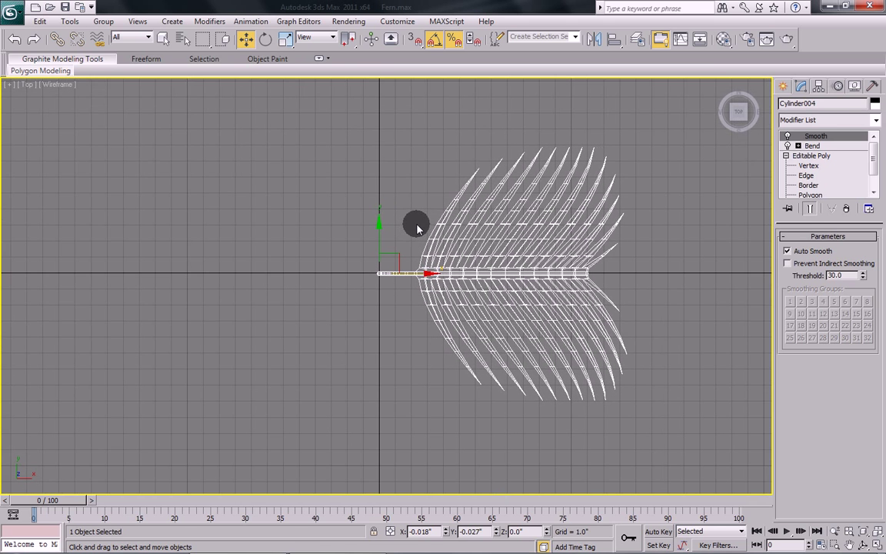
mouse_move(664, 227)
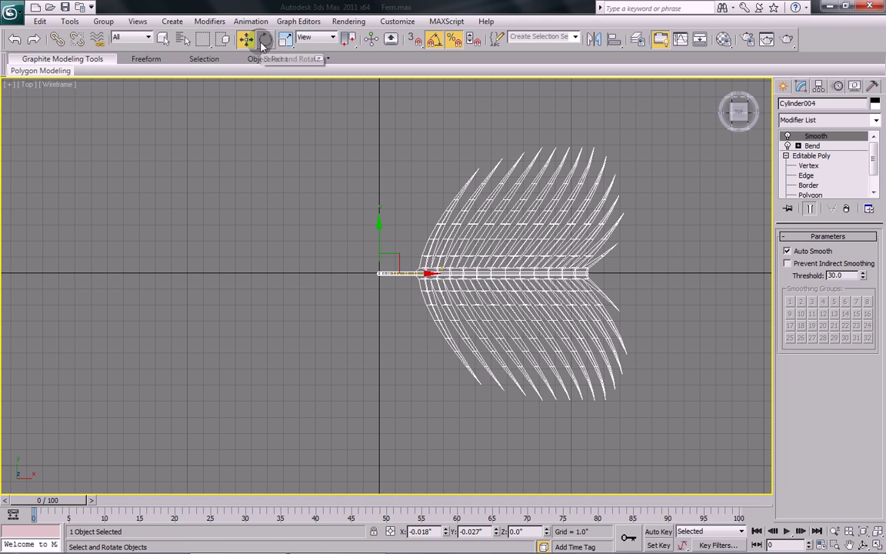
Rotate-clone the frond 90° into three copies and align a copy's stem at the centre.
left_click(264, 38)
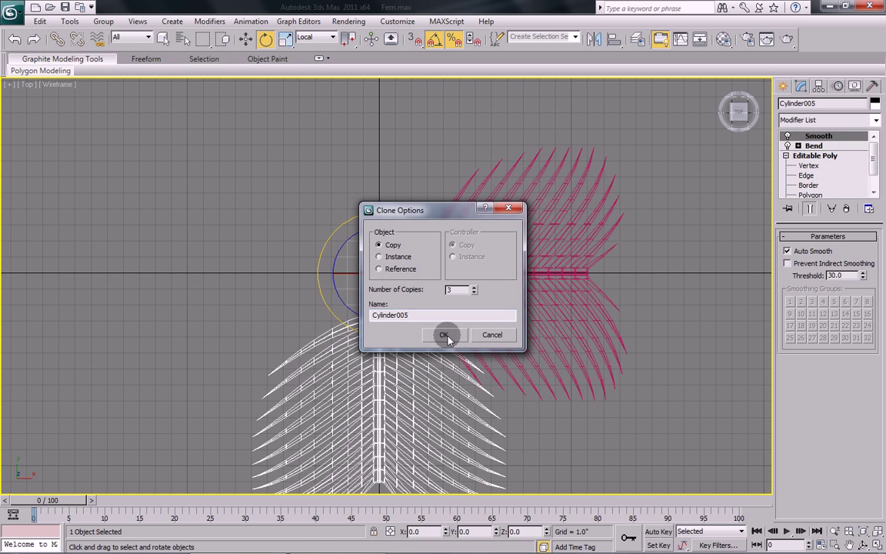
left_click(443, 334)
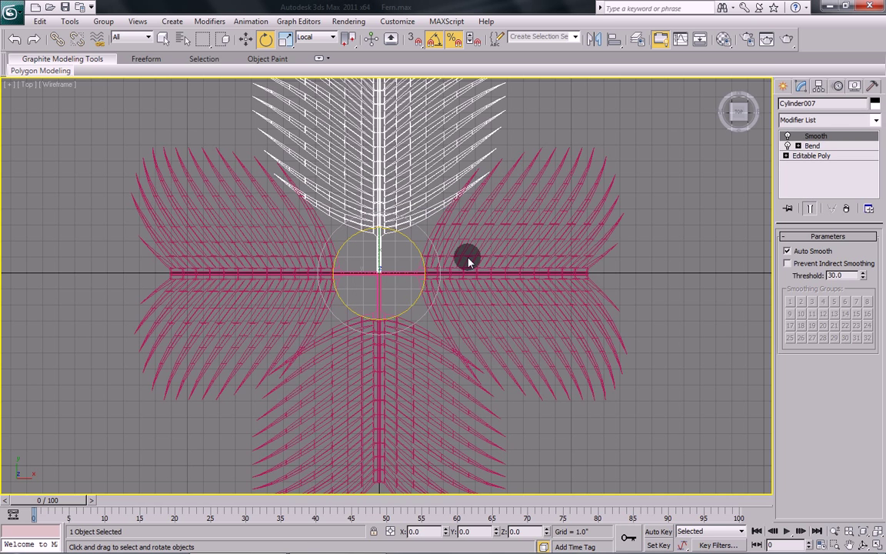
mouse_move(491, 271)
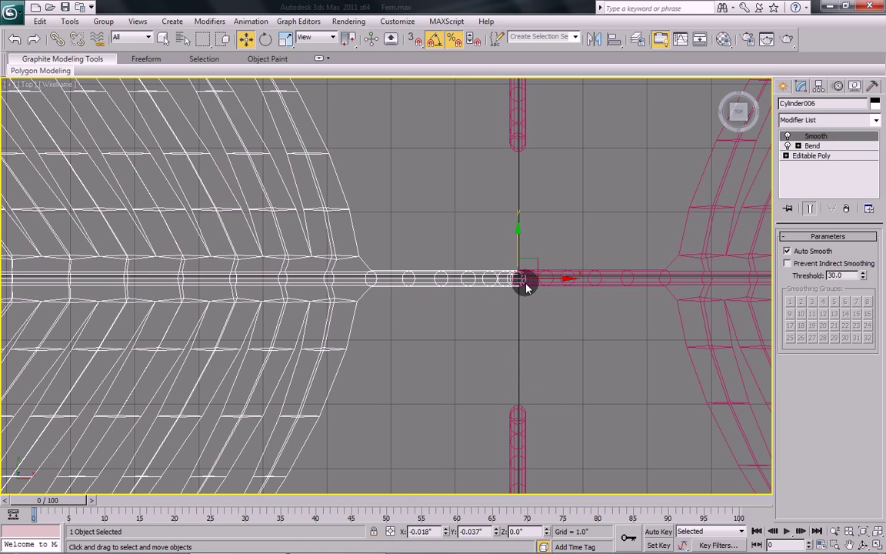
left_click_drag(526, 279, 423, 283)
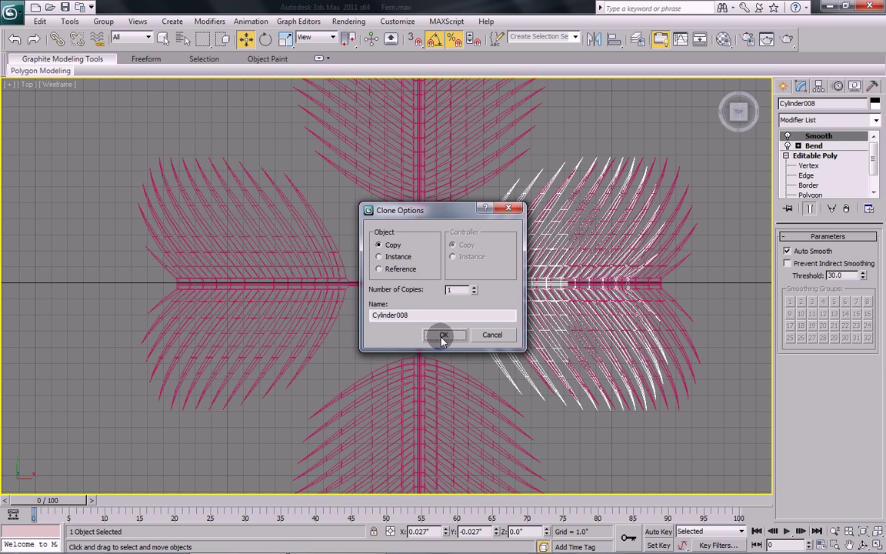
Create a frond copy, then rotate-clone the frond diagonally into three copies.
left_click(443, 334)
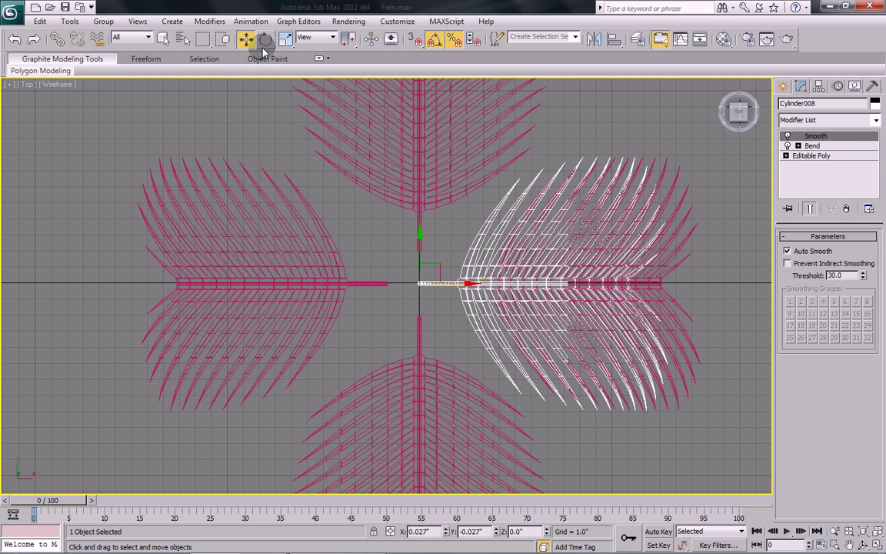
left_click(265, 39)
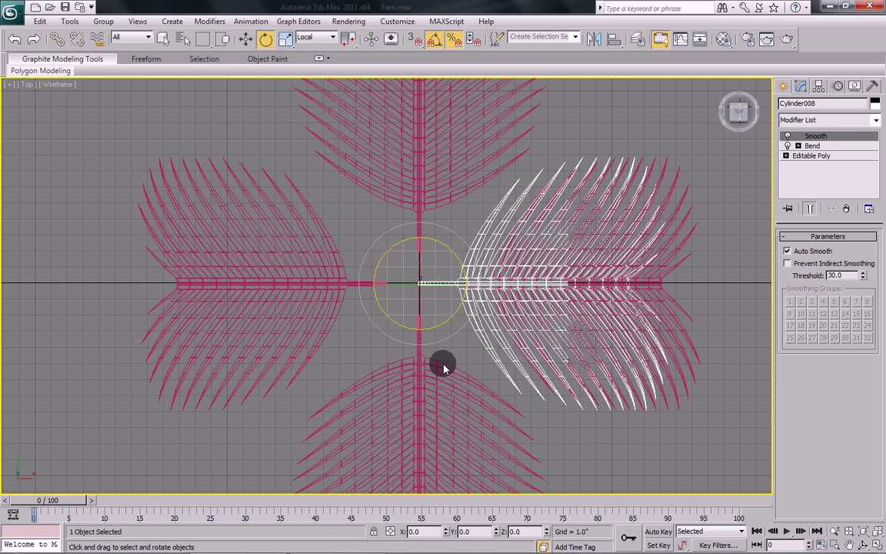
mouse_move(452, 342)
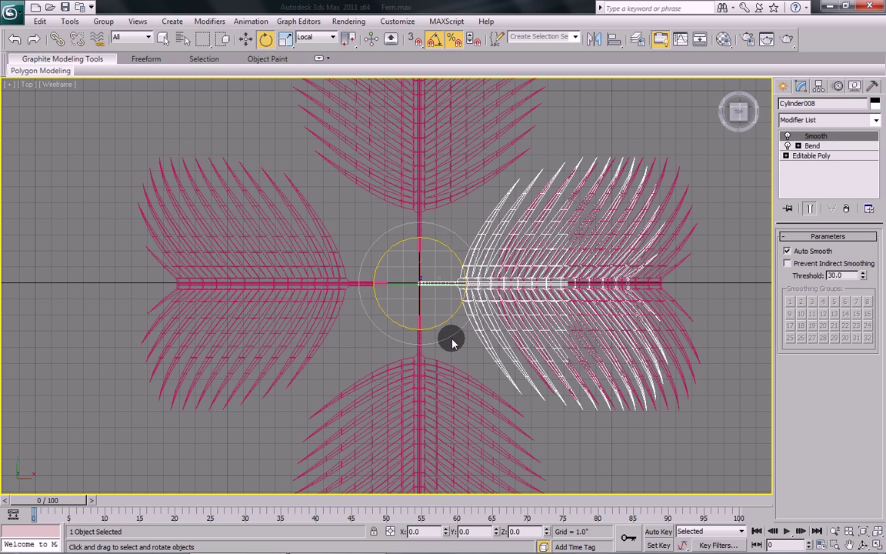
left_click_drag(450, 341, 439, 361)
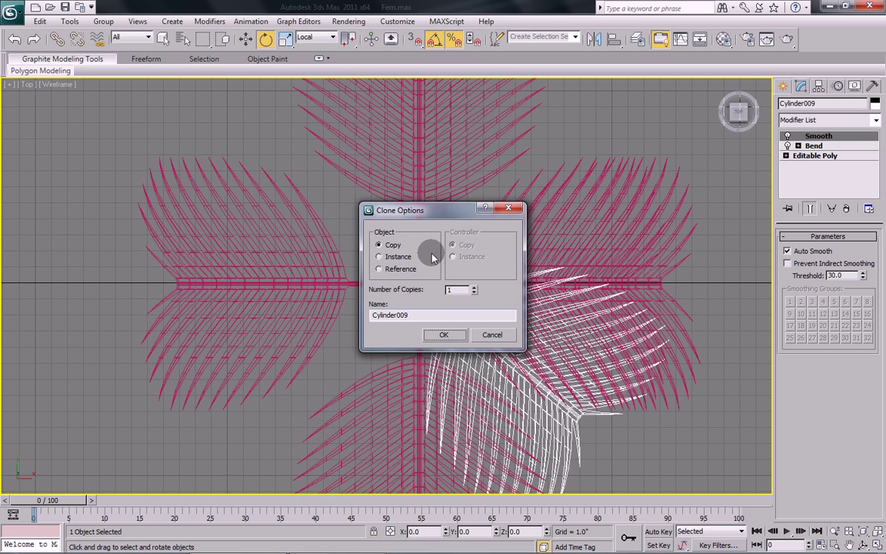
left_click(474, 286)
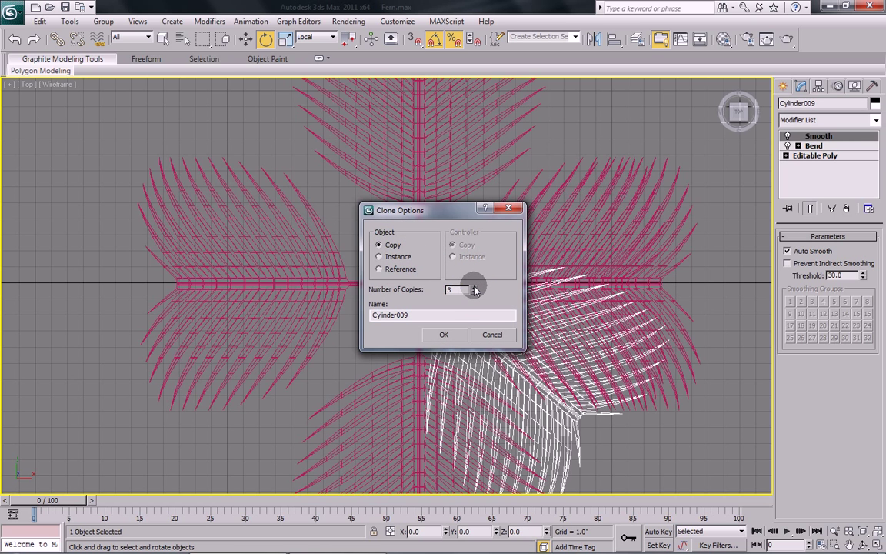
left_click(443, 334)
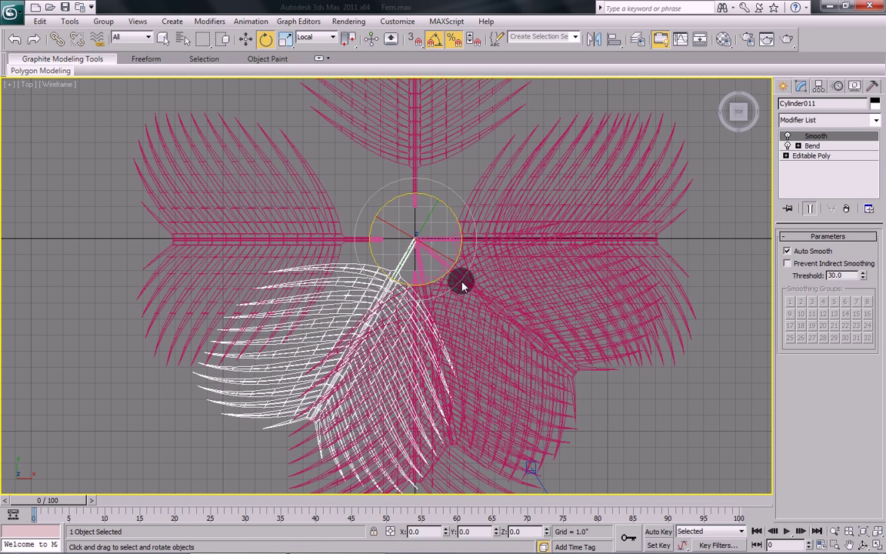
Rotate the copied fronds into the remaining gaps of the radial ring.
left_click_drag(461, 280, 404, 320)
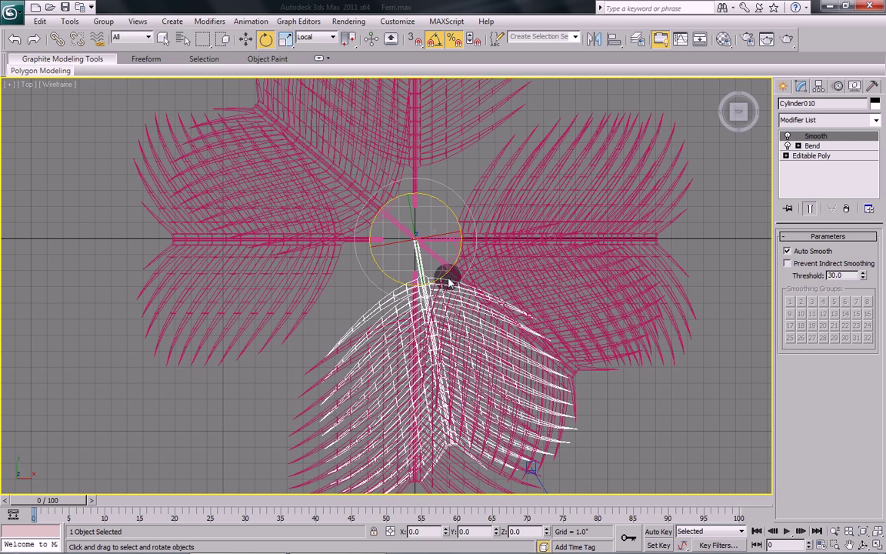
left_click_drag(446, 276, 442, 299)
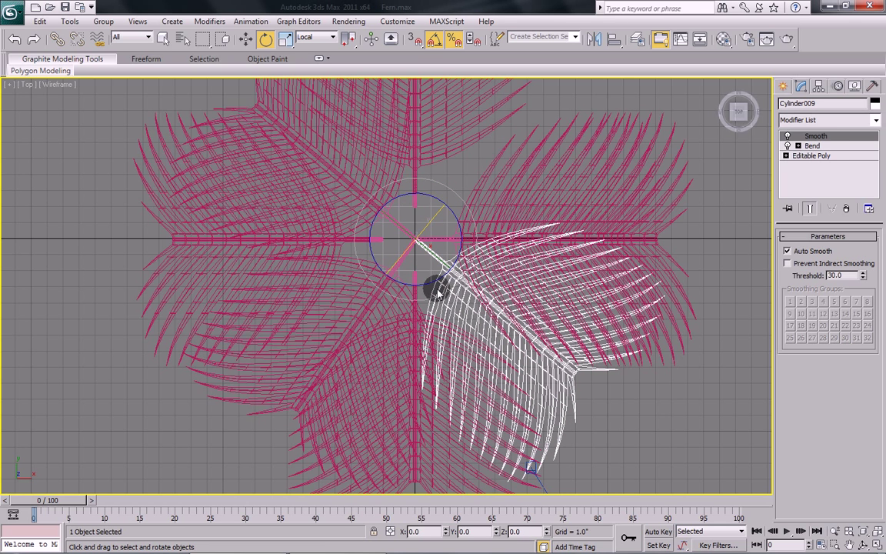
left_click_drag(434, 289, 477, 277)
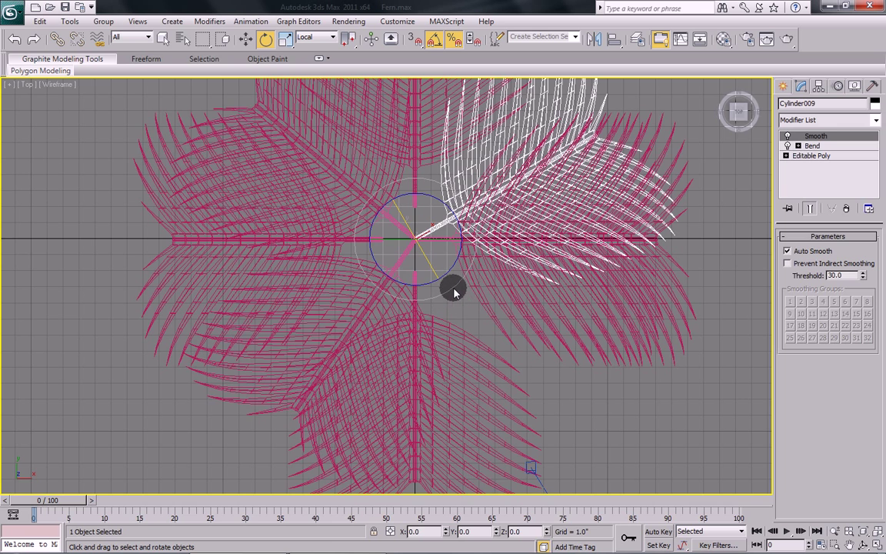
left_click_drag(454, 292, 450, 307)
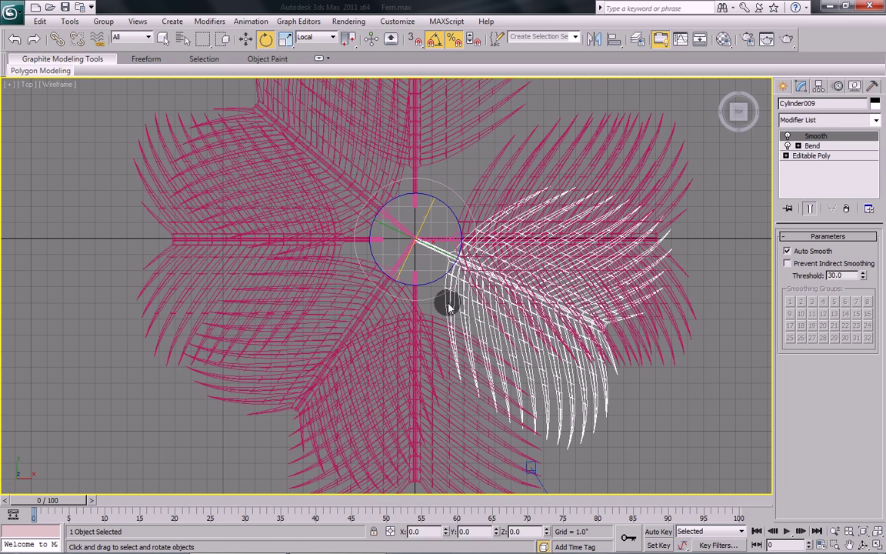
key("alt+w")
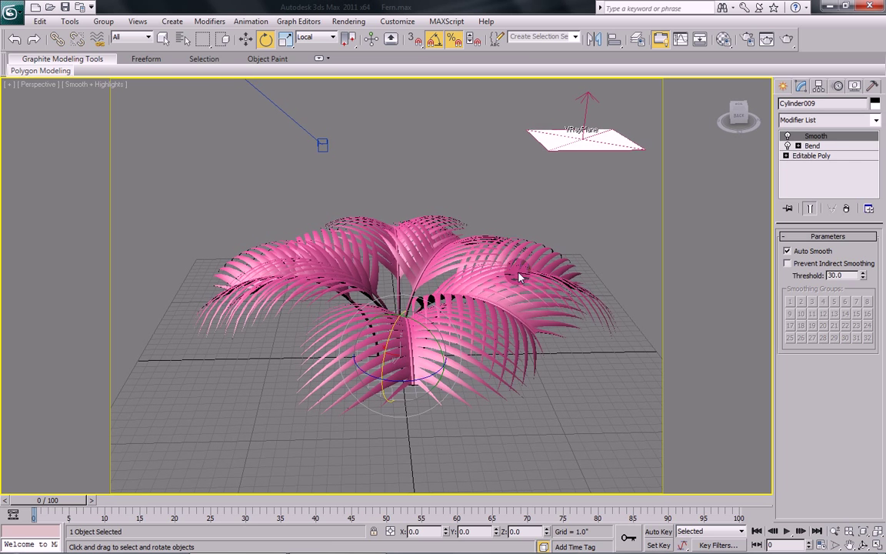
Lower the Bend angle on two fronds, orbiting to check the result.
left_click(811, 145)
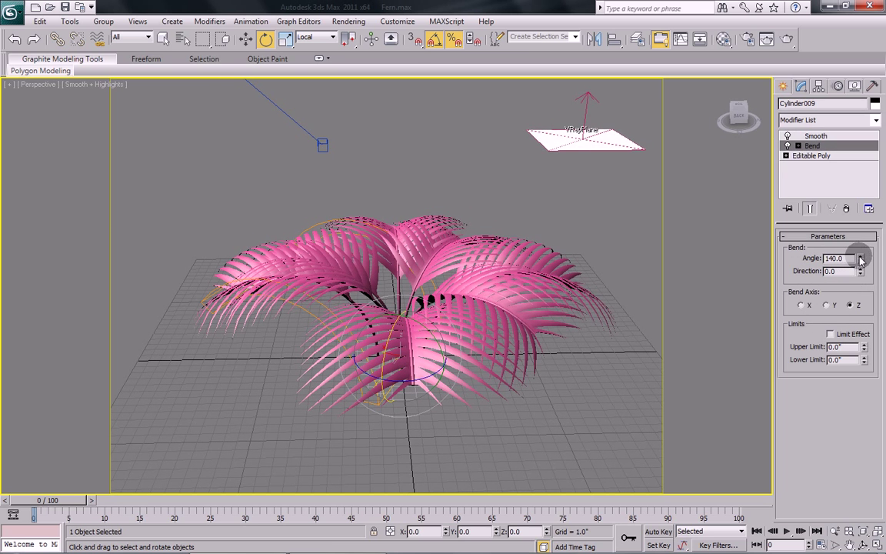
left_click_drag(861, 257, 860, 346)
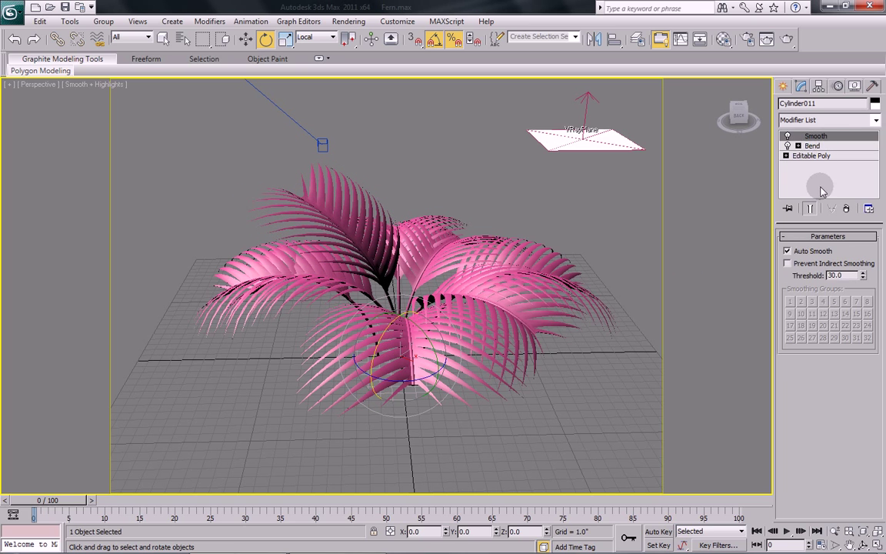
left_click(811, 145)
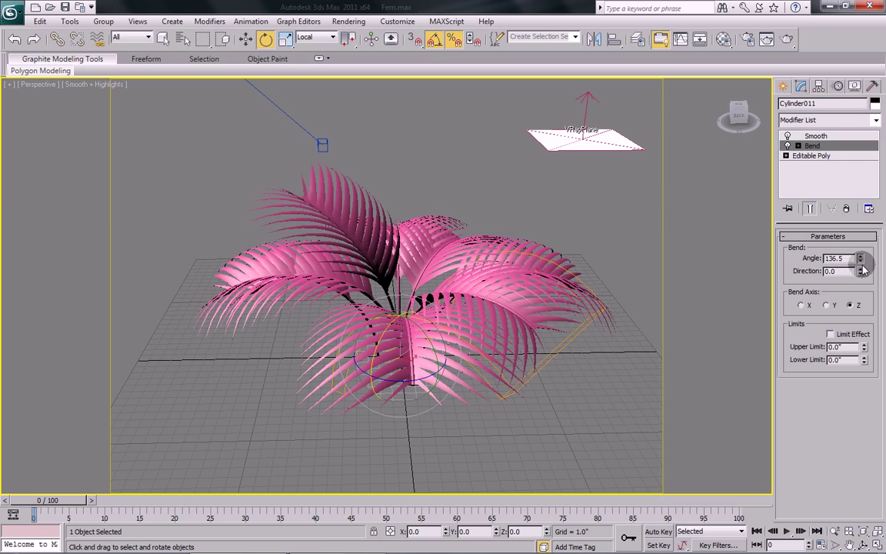
left_click_drag(860, 255, 860, 270)
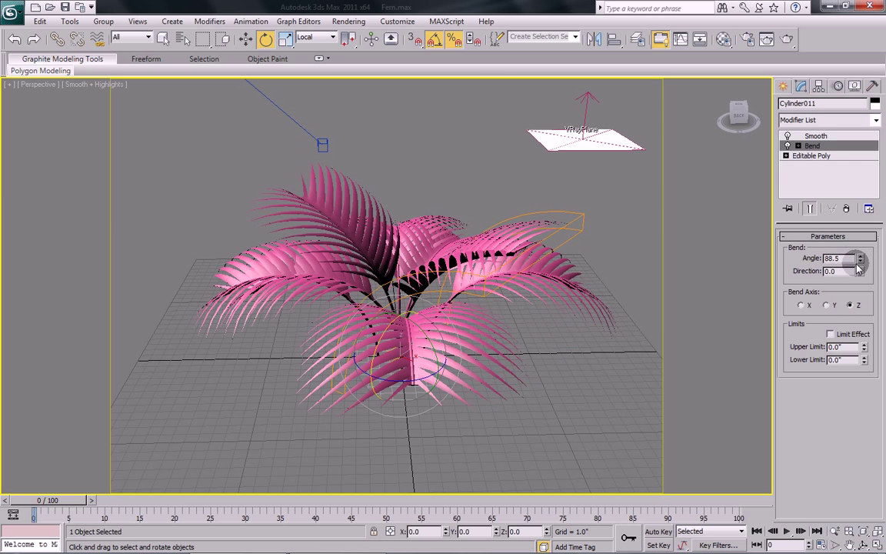
left_click_drag(862, 270, 861, 261)
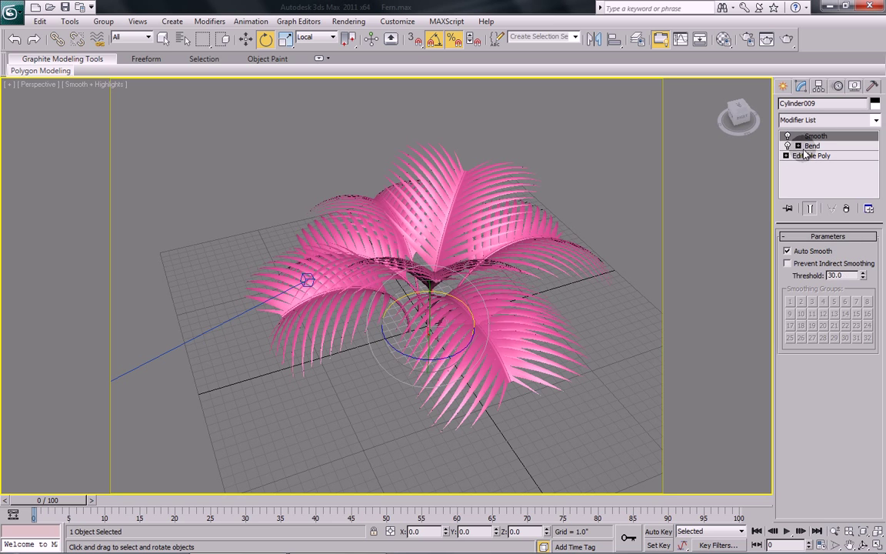
Revisit the first frond's bend, then reduce another frond's Bend angle to about 124°.
left_click(811, 146)
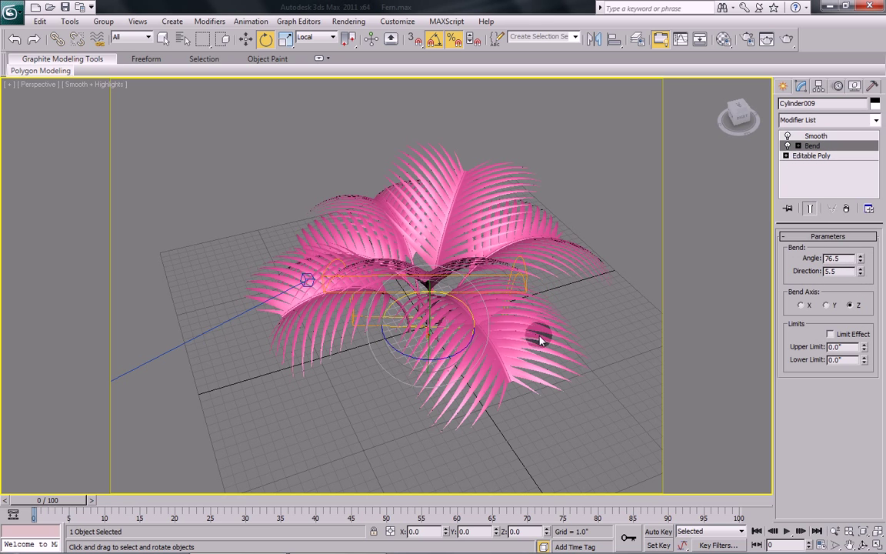
left_click_drag(538, 340, 627, 356)
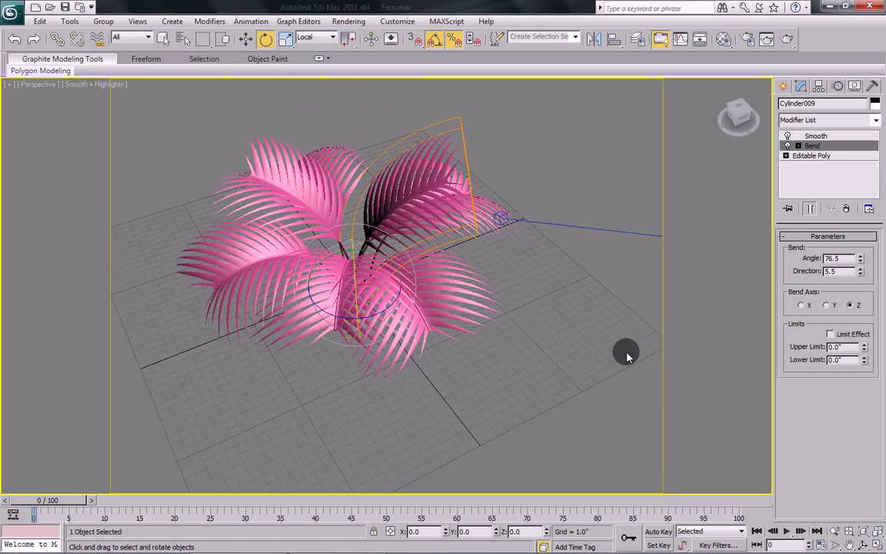
left_click_drag(627, 355, 506, 361)
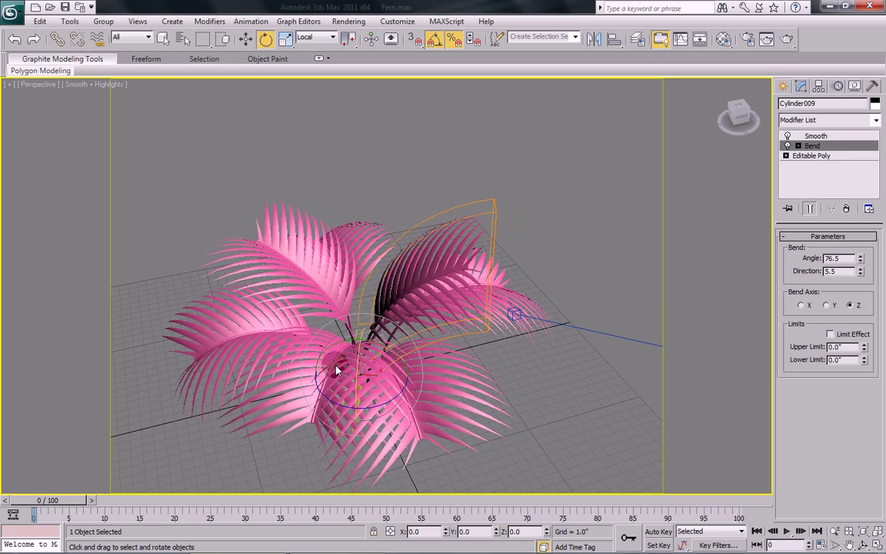
left_click(815, 136)
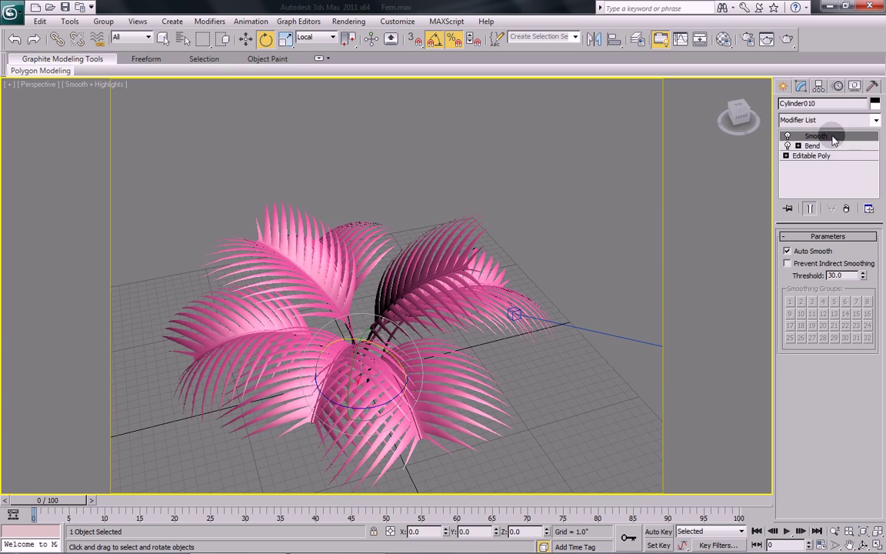
left_click(812, 145)
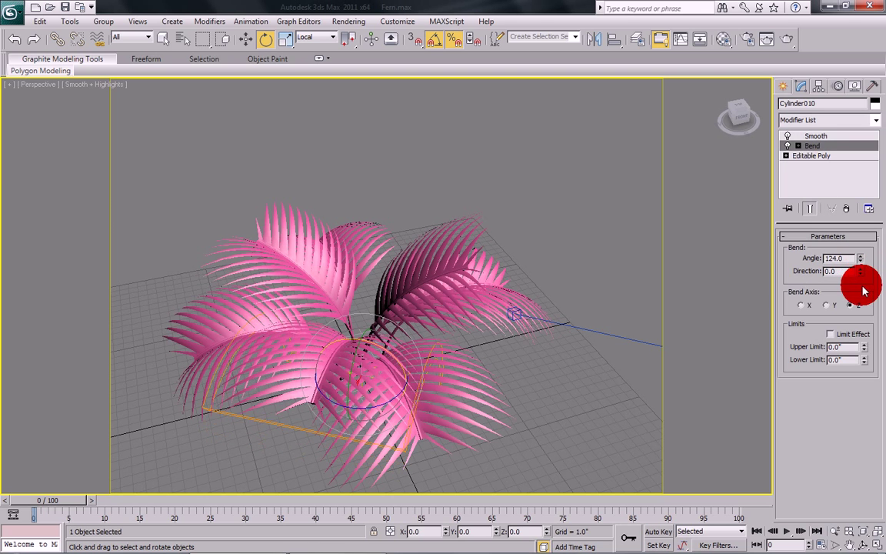
left_click_drag(861, 257, 861, 270)
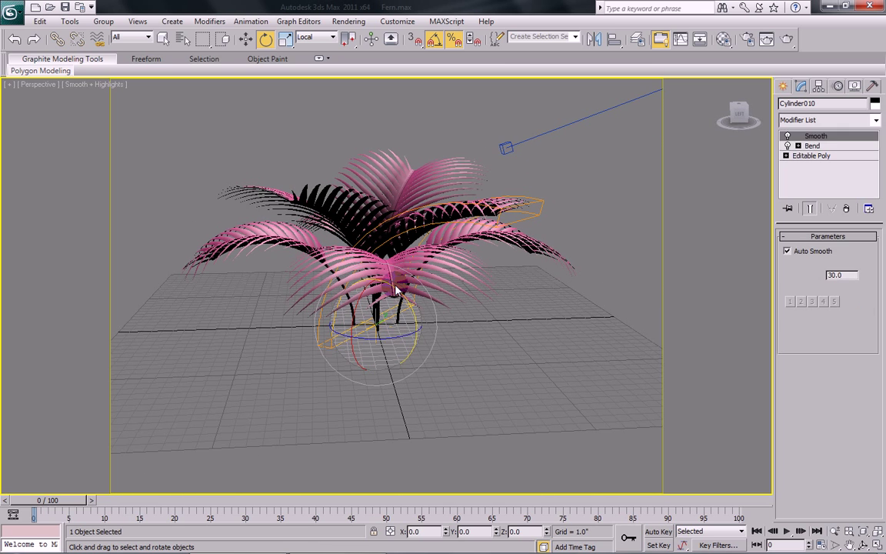
Change one frond's Bend angle and slightly tilt another frond's Bend direction.
left_click(811, 146)
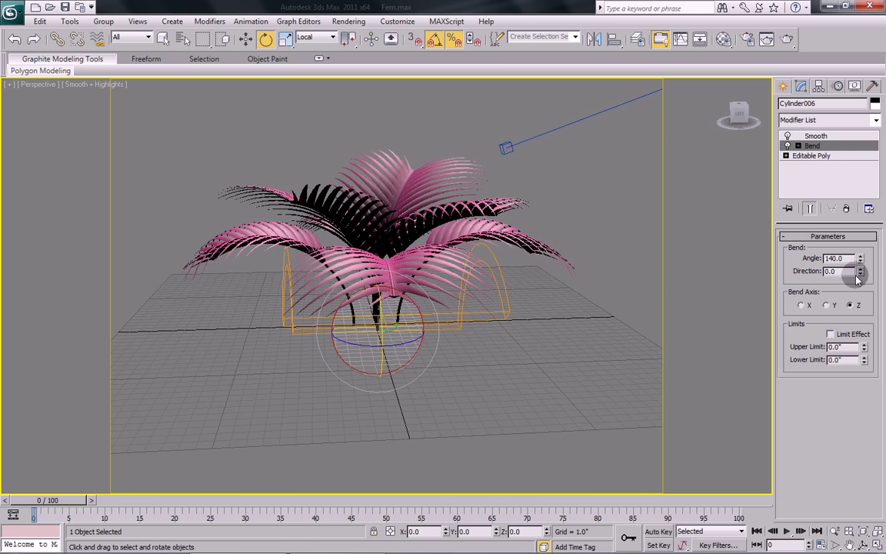
left_click_drag(860, 257, 859, 244)
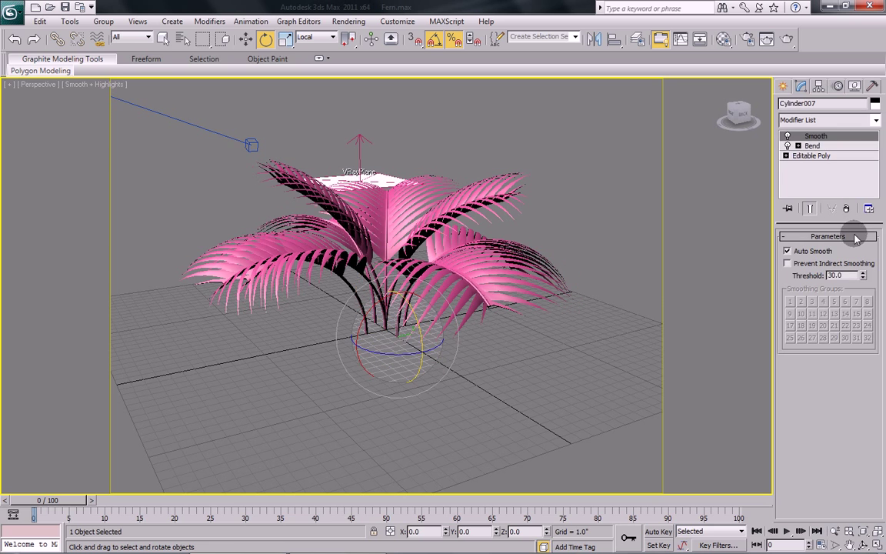
left_click(812, 145)
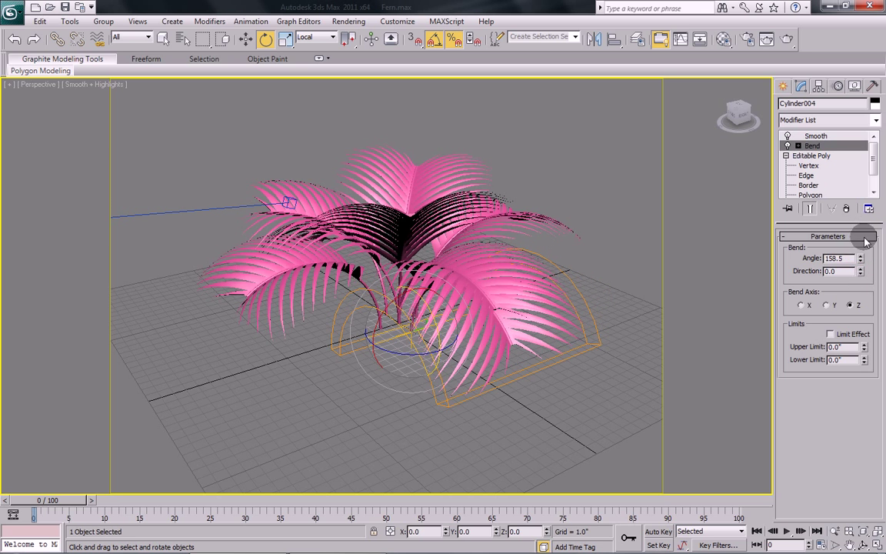
left_click_drag(861, 271, 861, 277)
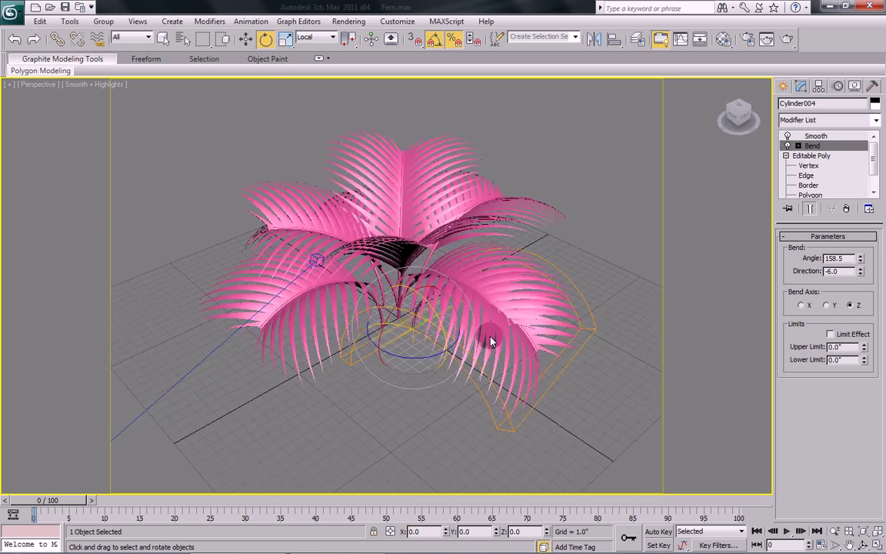
left_click_drag(492, 343, 323, 294)
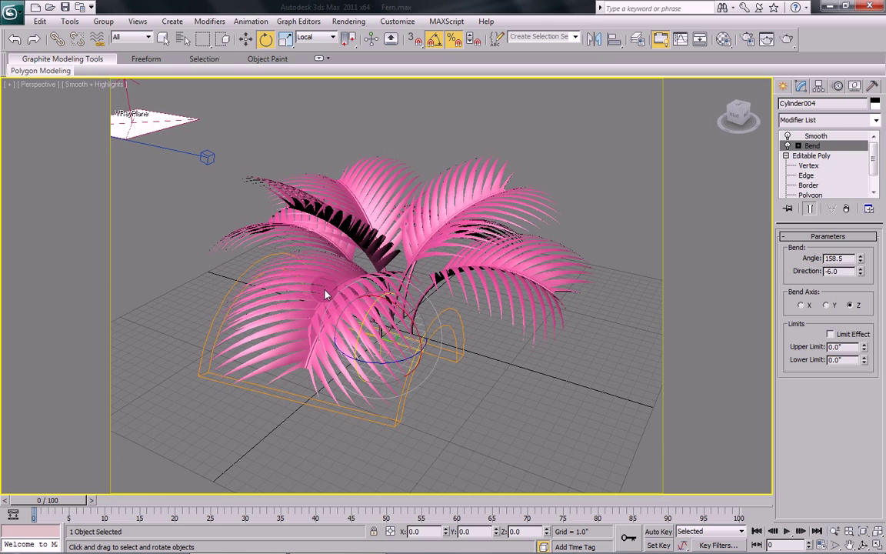
Rotate another frond, reduce its Bend to about 115°, and restore the four-view layout.
left_click(815, 135)
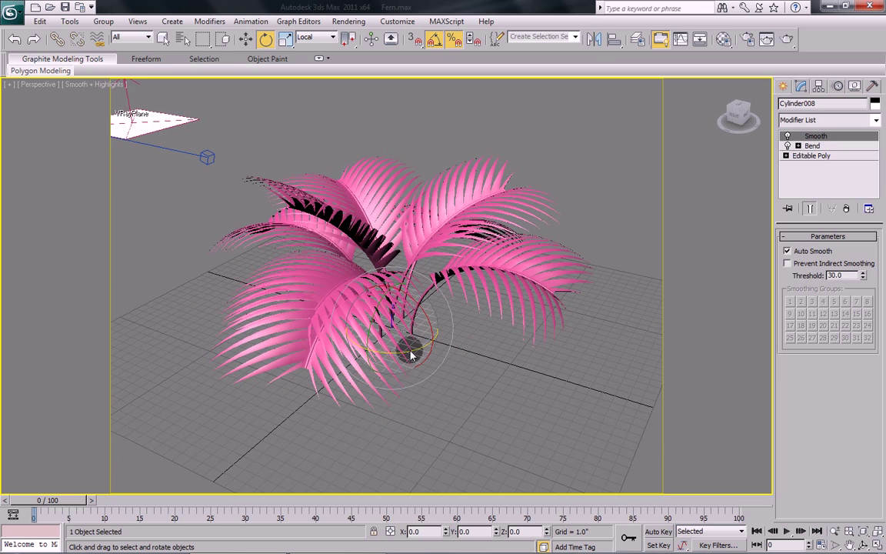
left_click_drag(415, 354, 438, 346)
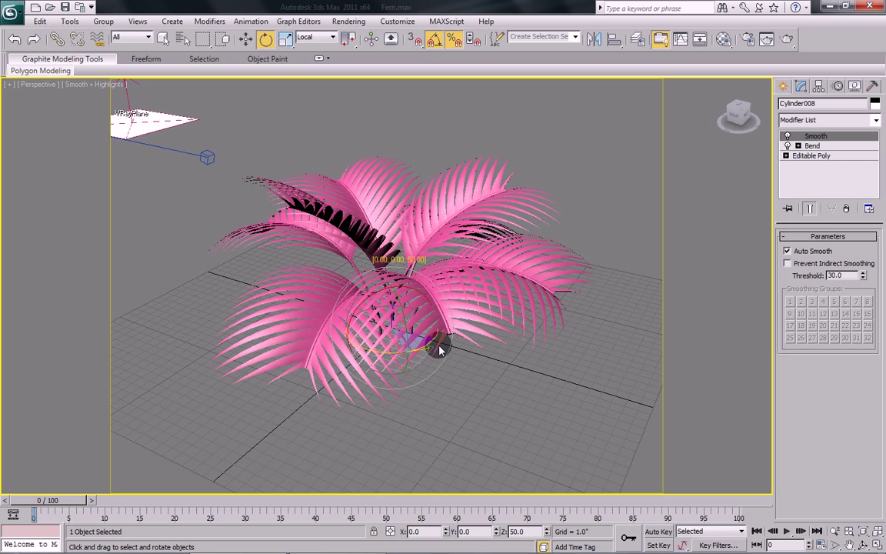
left_click(812, 145)
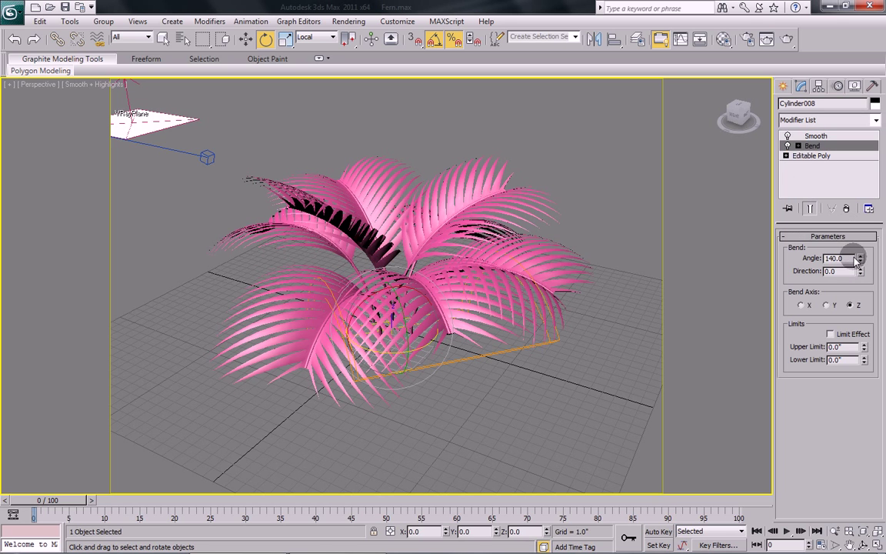
left_click_drag(862, 256, 862, 269)
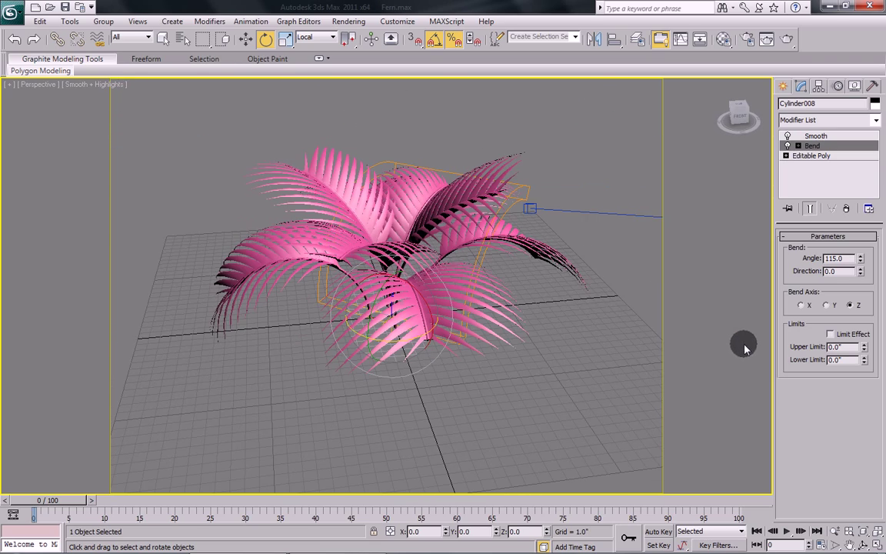
left_click_drag(743, 343, 528, 370)
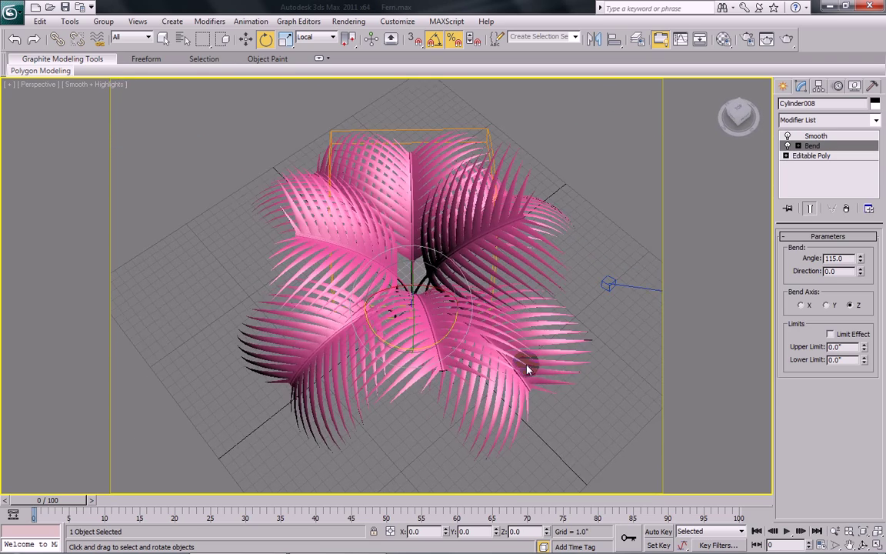
left_click_drag(526, 369, 472, 253)
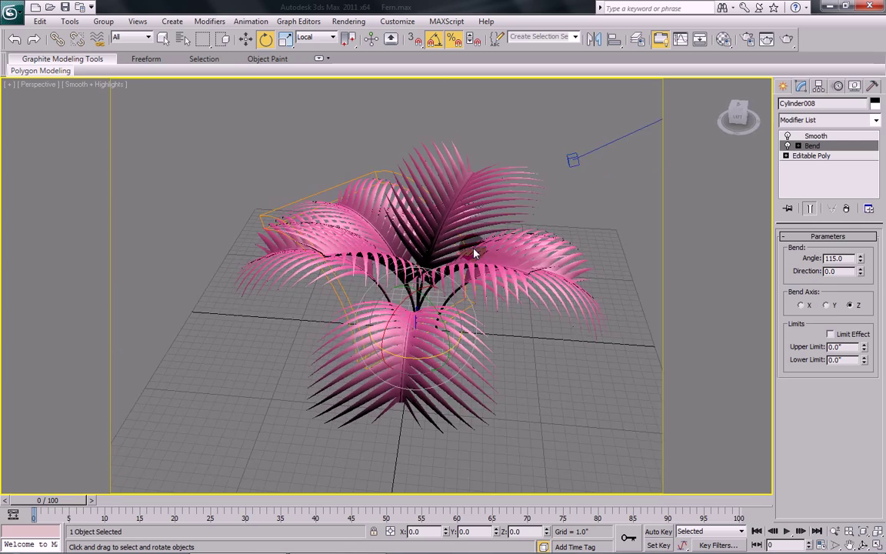
left_click_drag(473, 253, 623, 277)
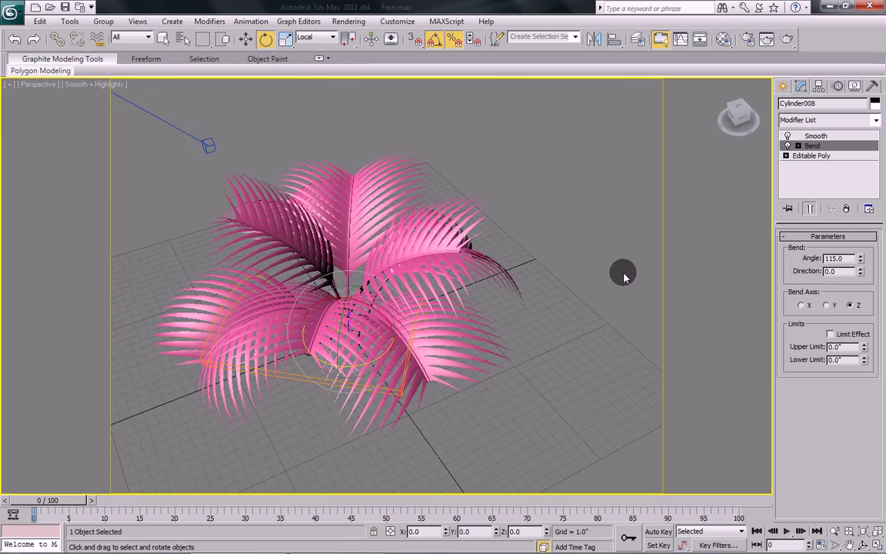
left_click(811, 155)
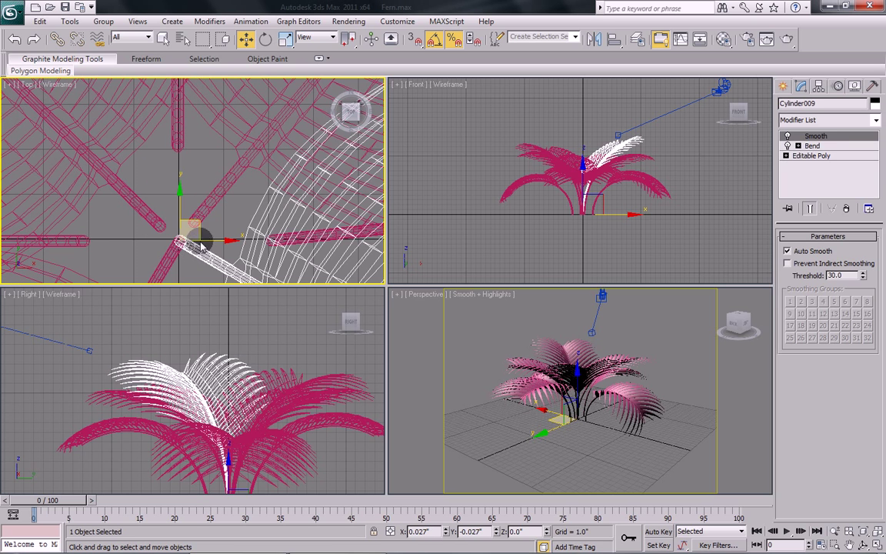
Move two frond stems slightly inward toward the fern's centre.
left_click_drag(200, 242, 176, 242)
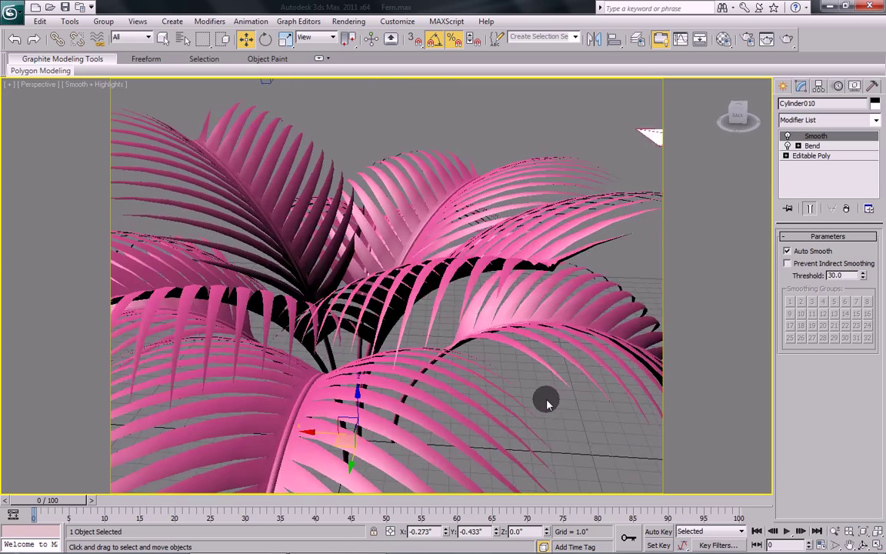
left_click_drag(545, 403, 573, 461)
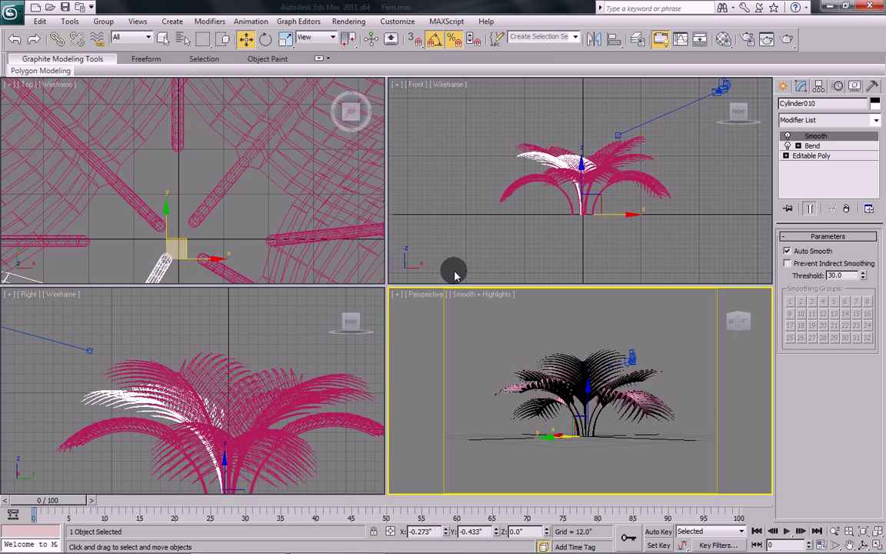
mouse_move(496, 170)
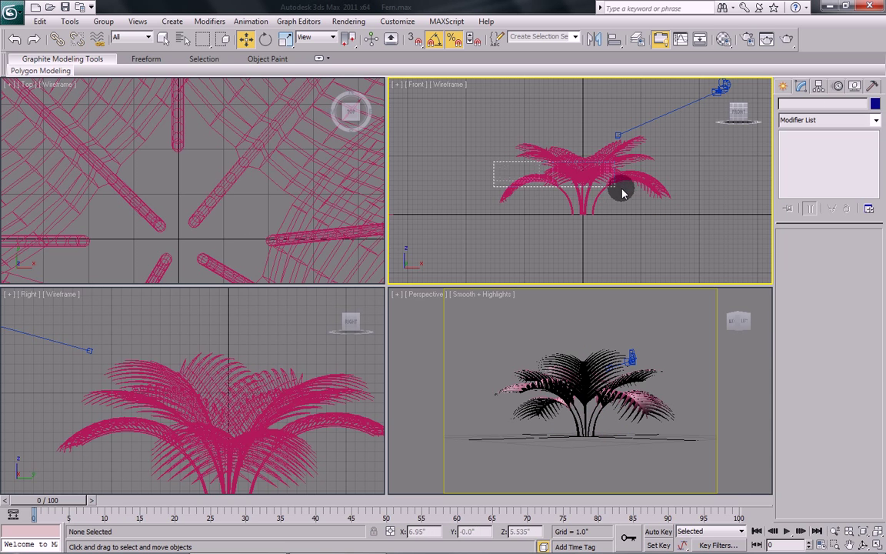
Select frond cylinders and enter Editable Poly sub-object editing on their stems.
right_click(623, 193)
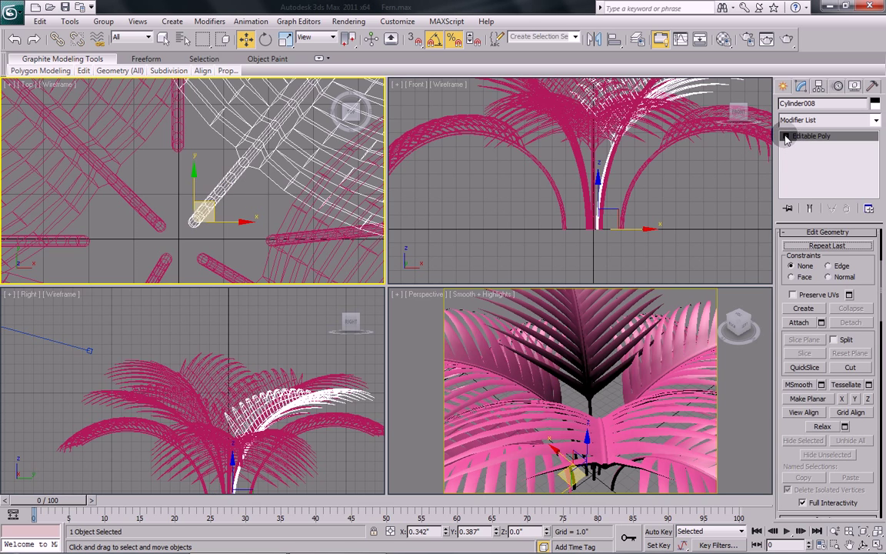
left_click(810, 136)
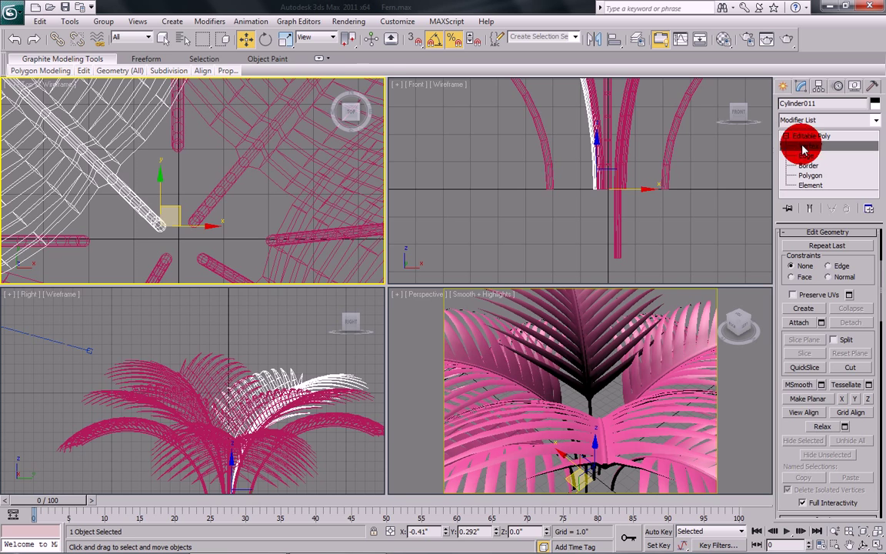
left_click(808, 145)
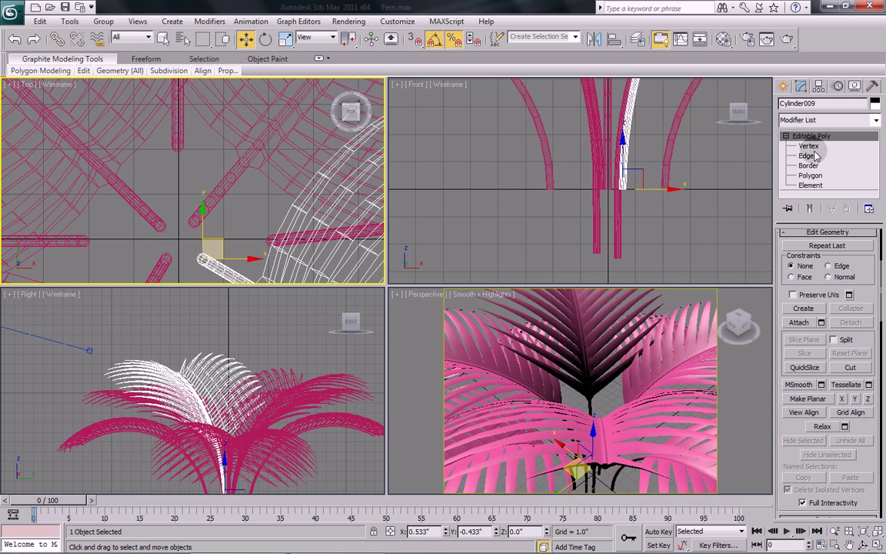
left_click(808, 146)
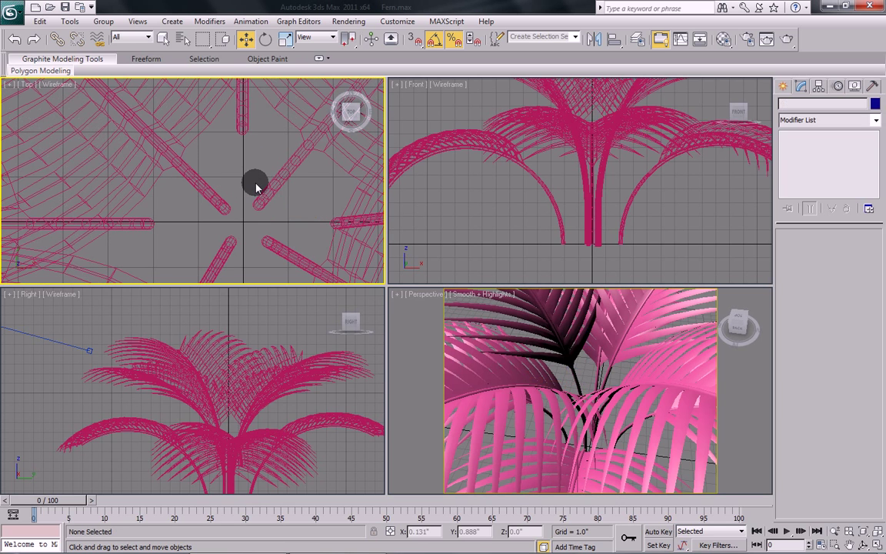
Move two fronds in the Top view so their bases sit near the centre.
left_click(277, 181)
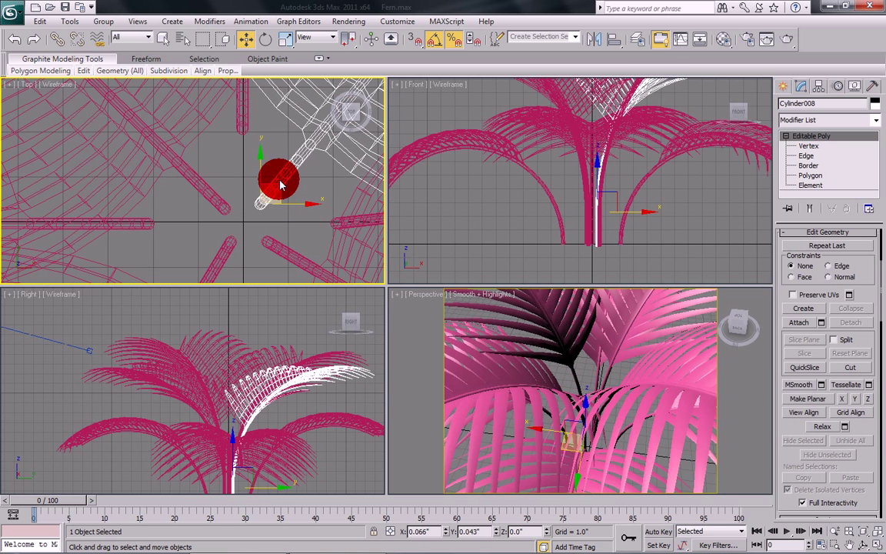
left_click_drag(277, 181, 219, 200)
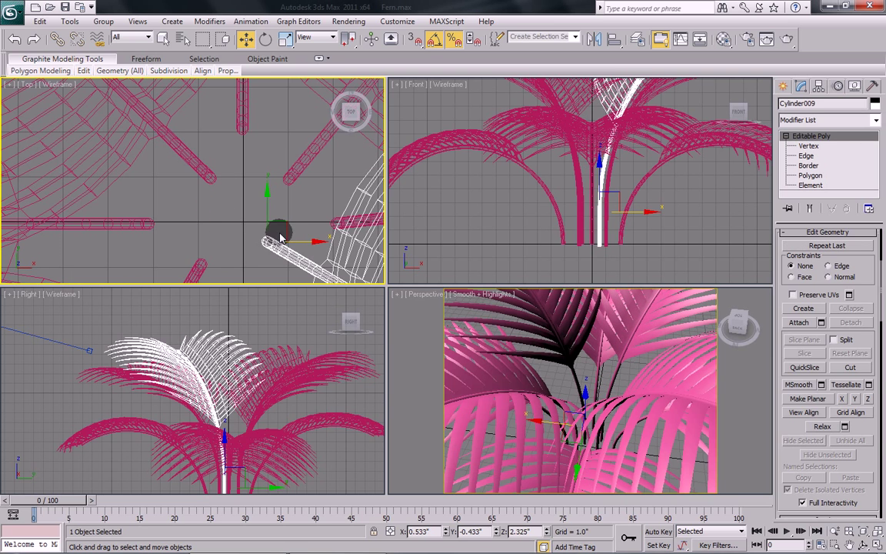
left_click_drag(277, 231, 302, 258)
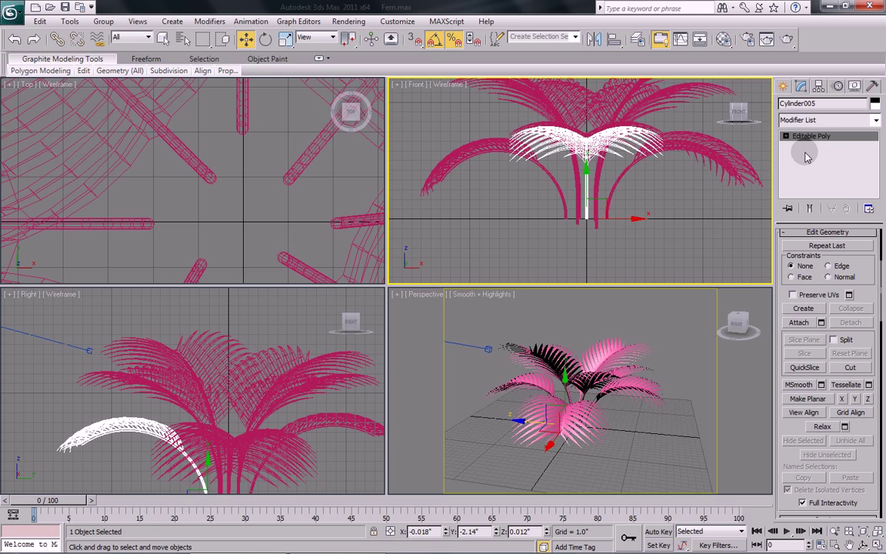
Draw the pot's half-profile Line from the centre out to the rim lip and down to the base.
left_click(783, 86)
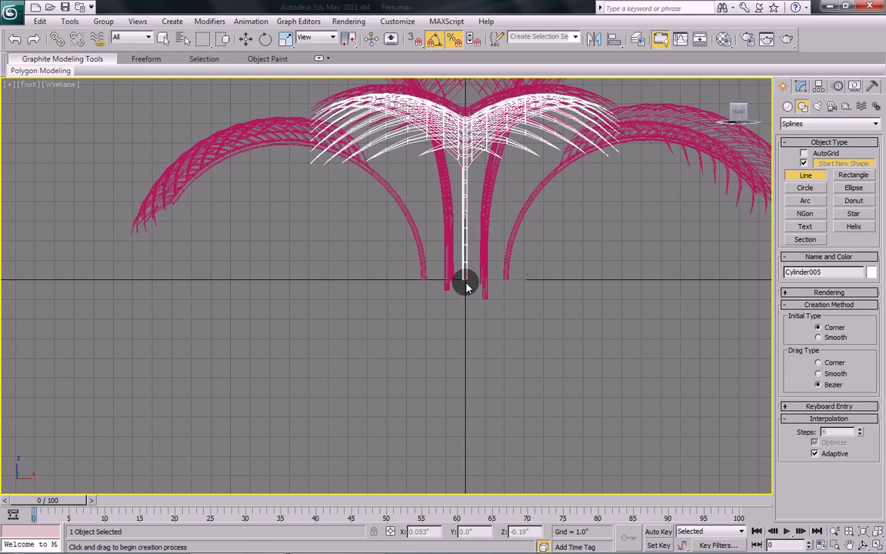
left_click(465, 283)
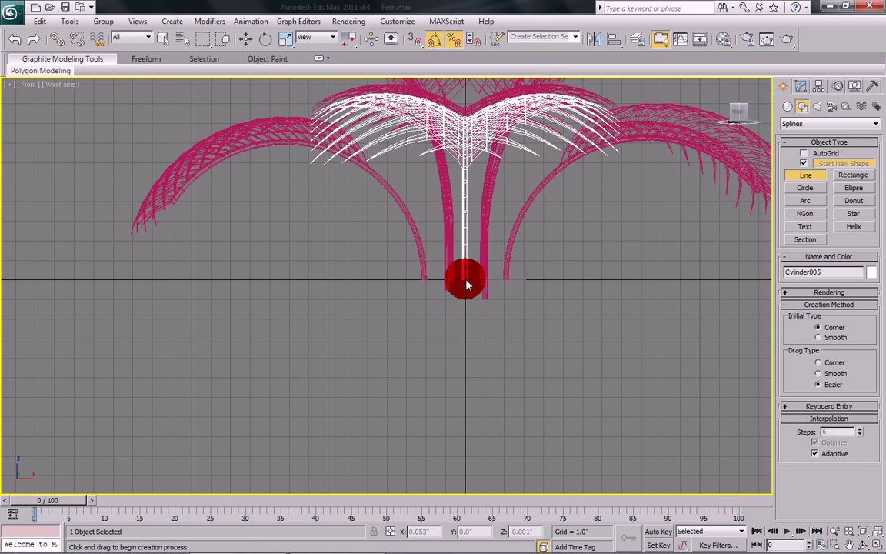
left_click_drag(465, 279, 396, 279)
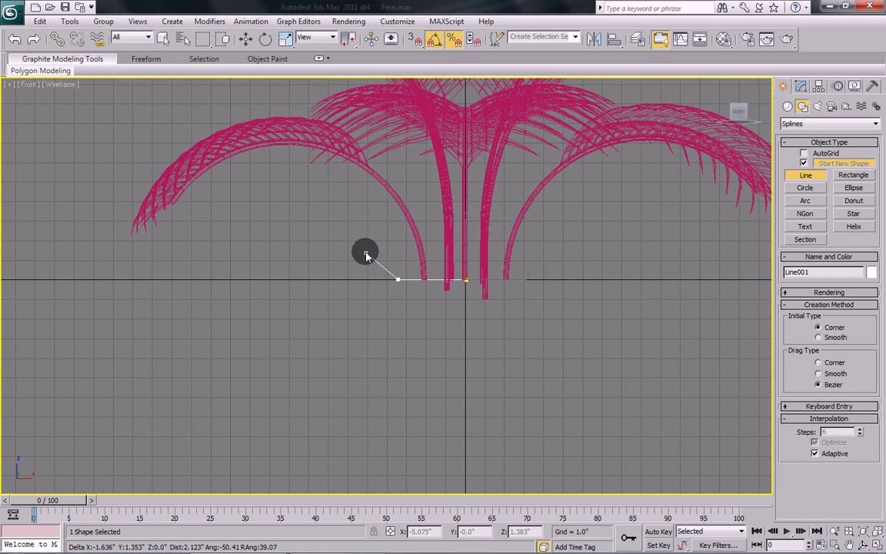
mouse_move(335, 255)
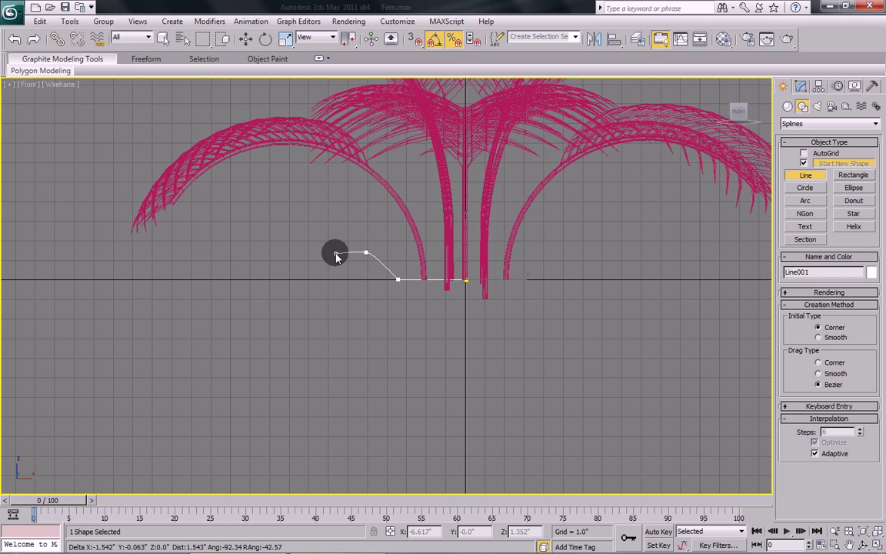
left_click(337, 262)
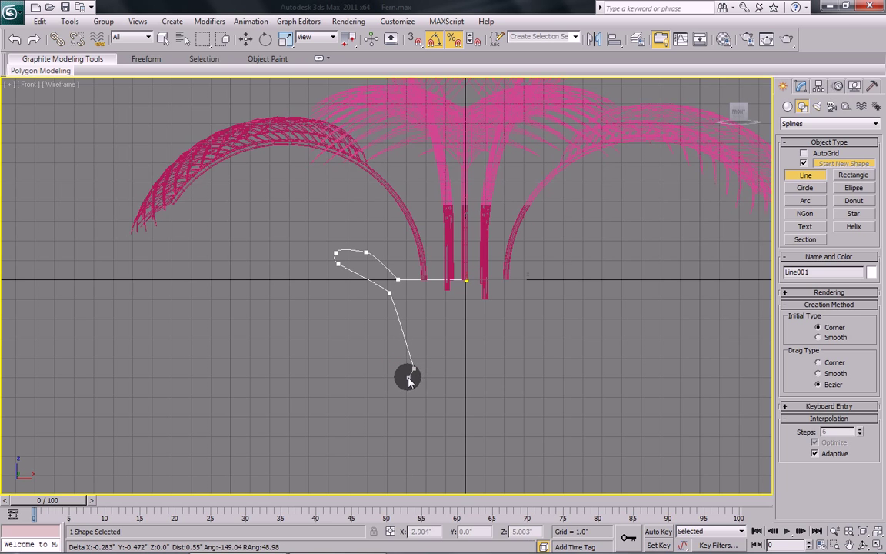
left_click_drag(408, 377, 362, 377)
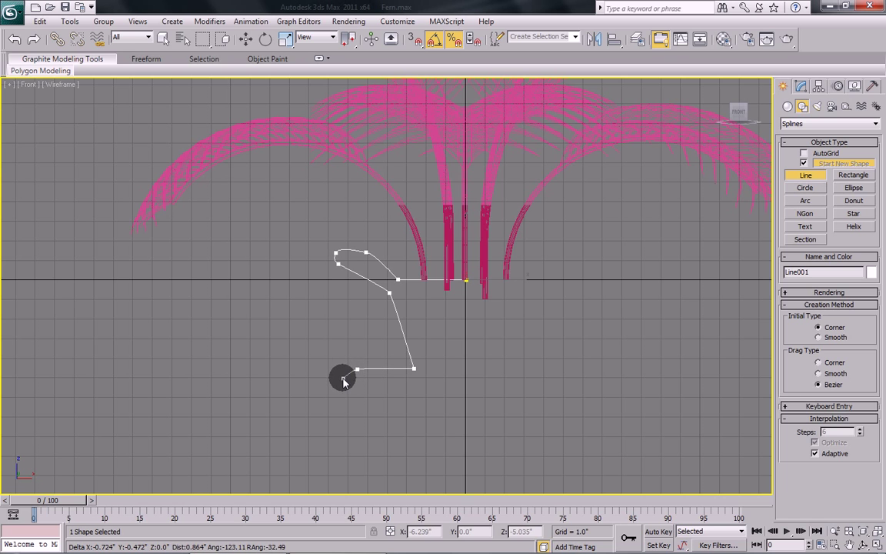
mouse_move(347, 388)
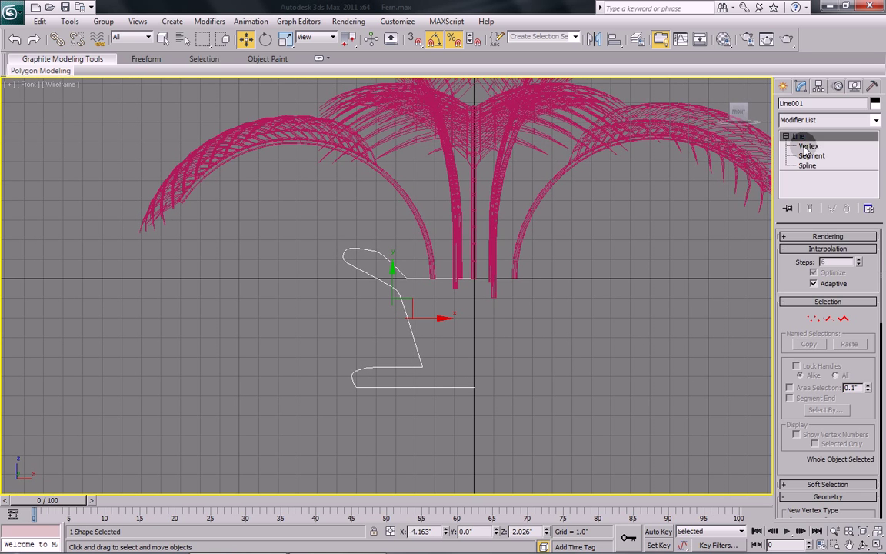
Adjust the profile's Bezier vertices to smooth the pot wall and under-rim curve.
left_click(808, 145)
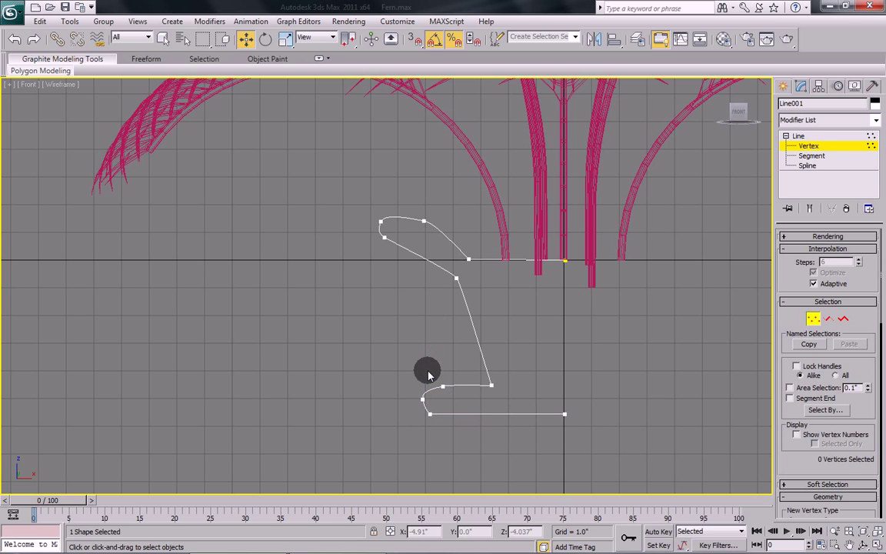
left_click(429, 413)
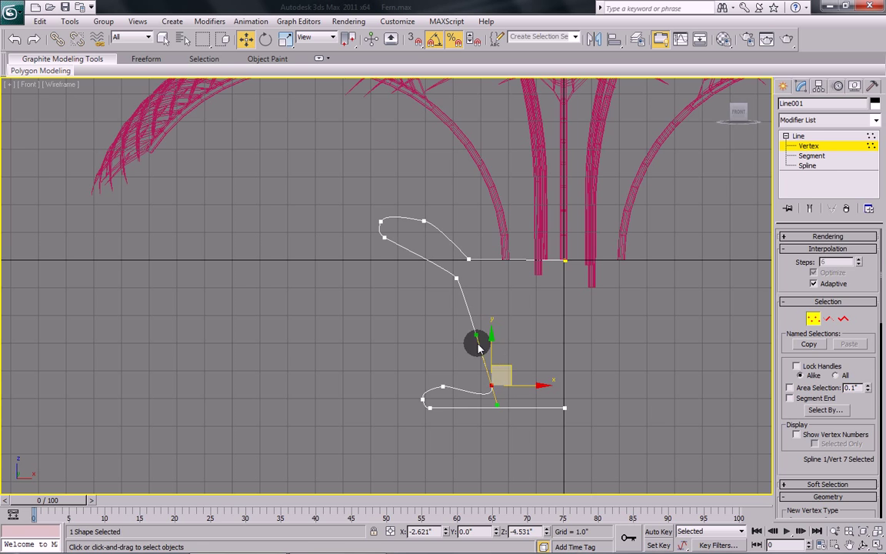
left_click_drag(477, 344, 495, 359)
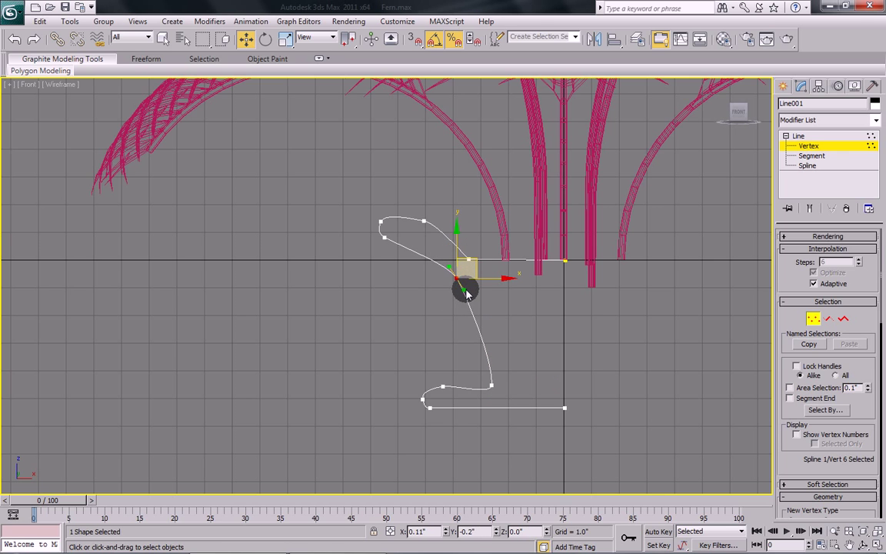
left_click_drag(465, 291, 476, 262)
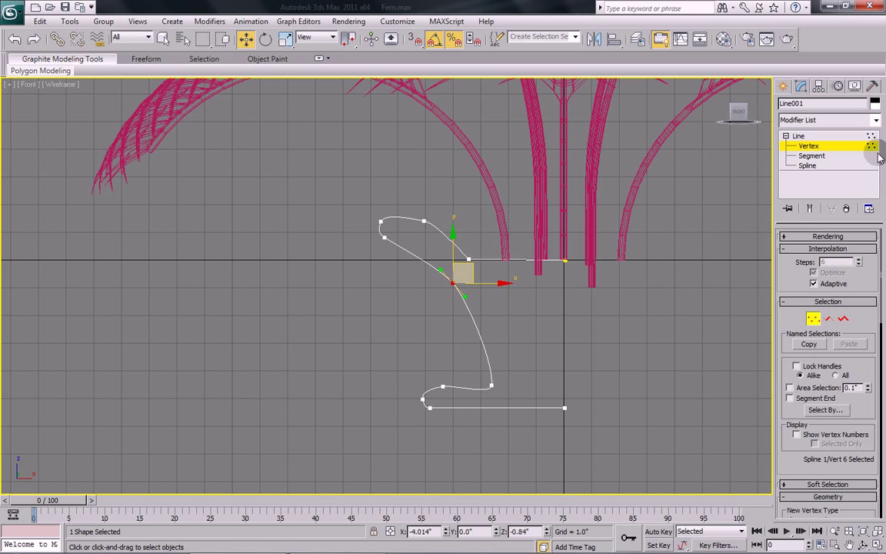
left_click(828, 119)
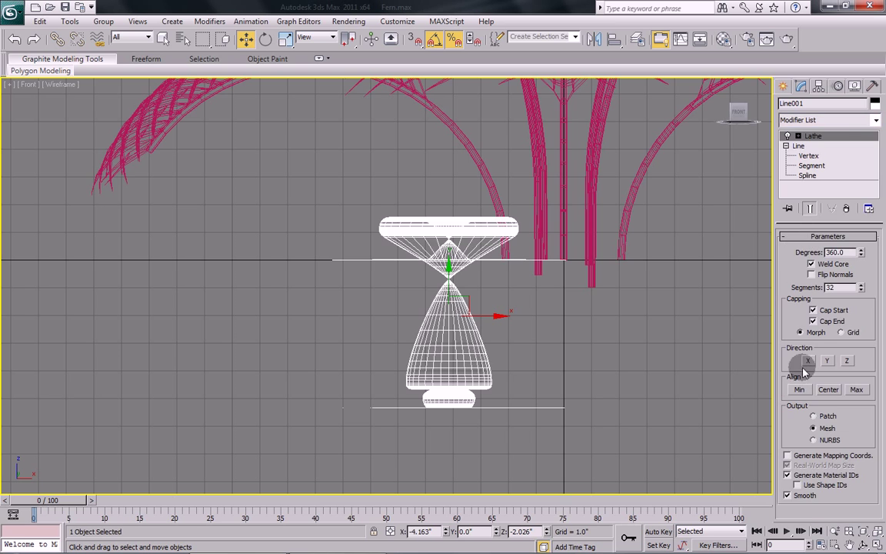
Set the Lathe alignment to Min so the pot flares correctly, checking in four views.
left_click(846, 360)
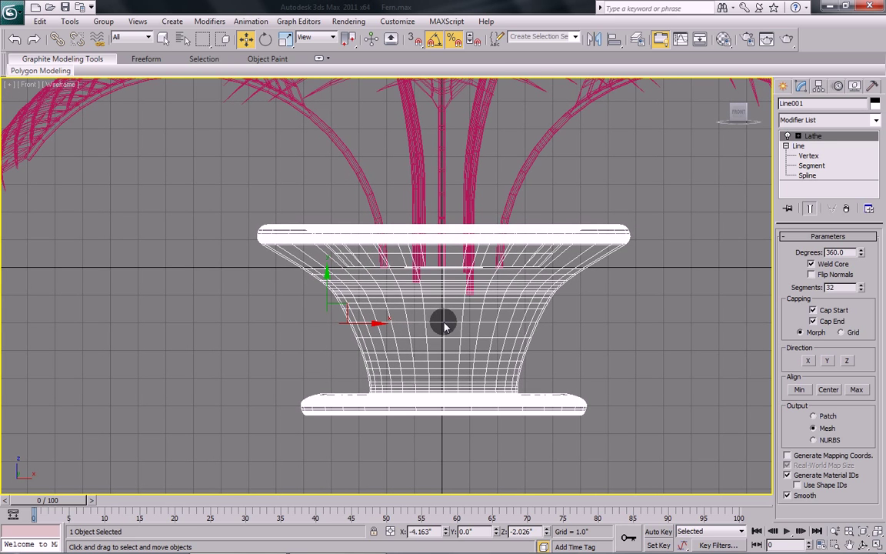
key("Alt+w")
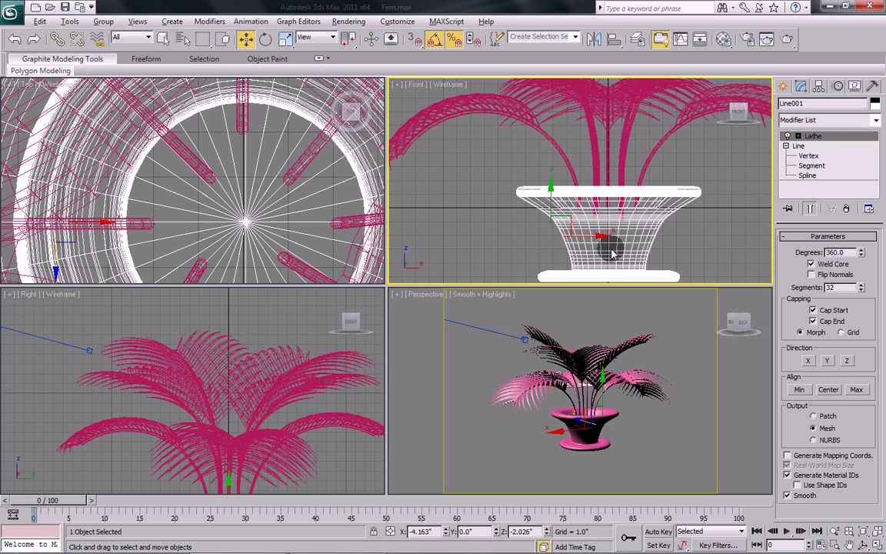
key("alt+w")
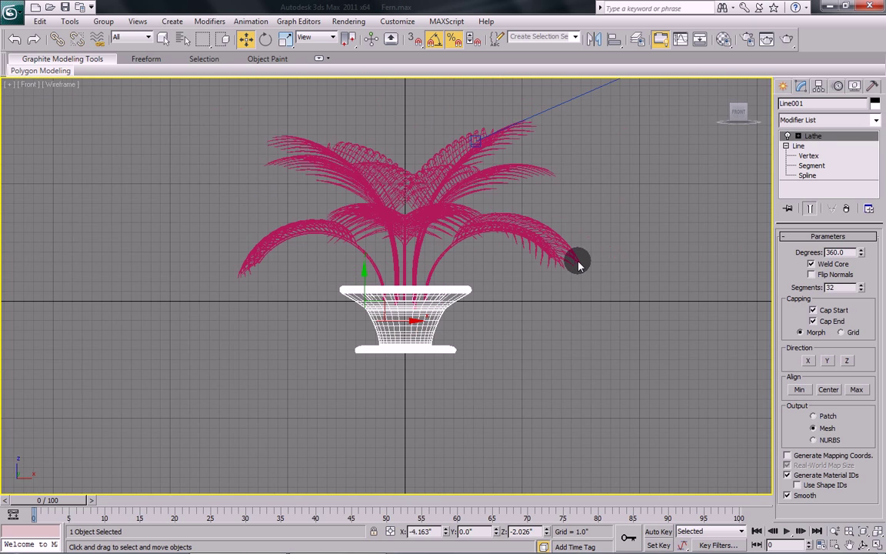
mouse_move(300, 271)
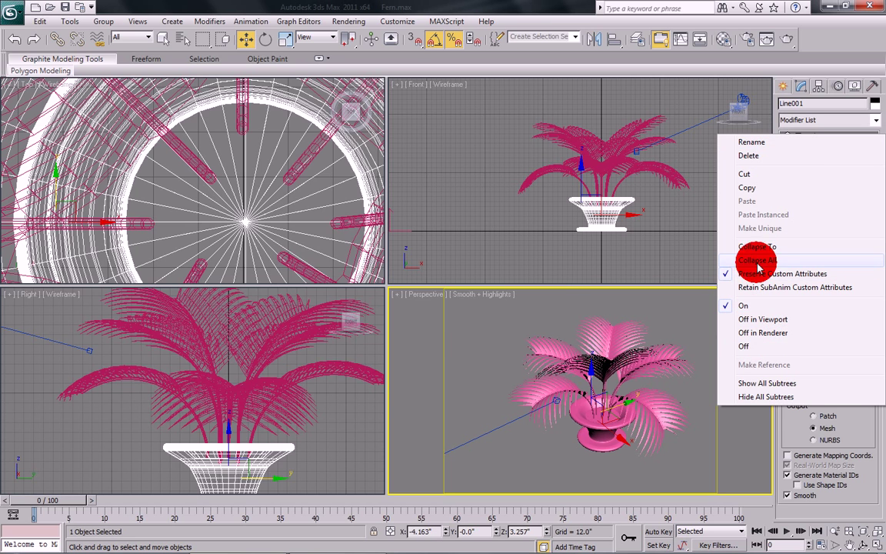
Collapse the lathed pot to an Editable Mesh and bring up the Material Editor.
left_click(753, 260)
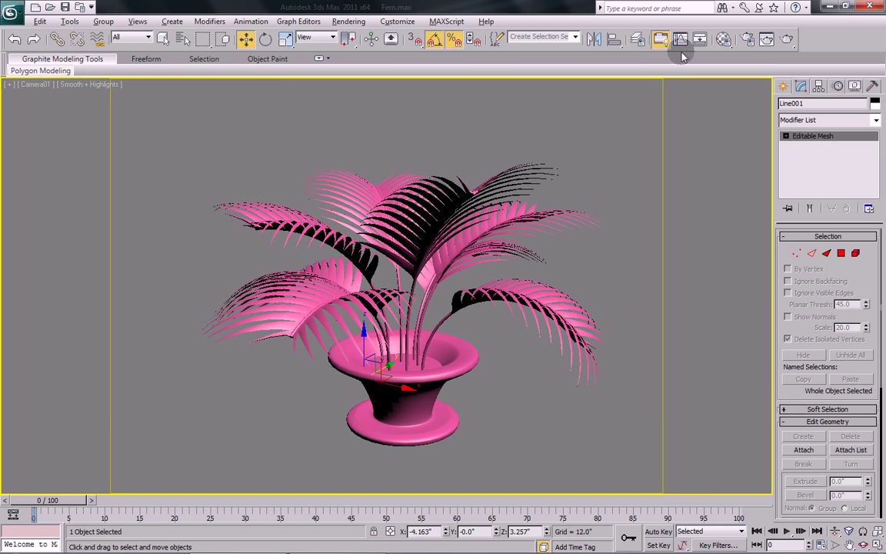
left_click(680, 40)
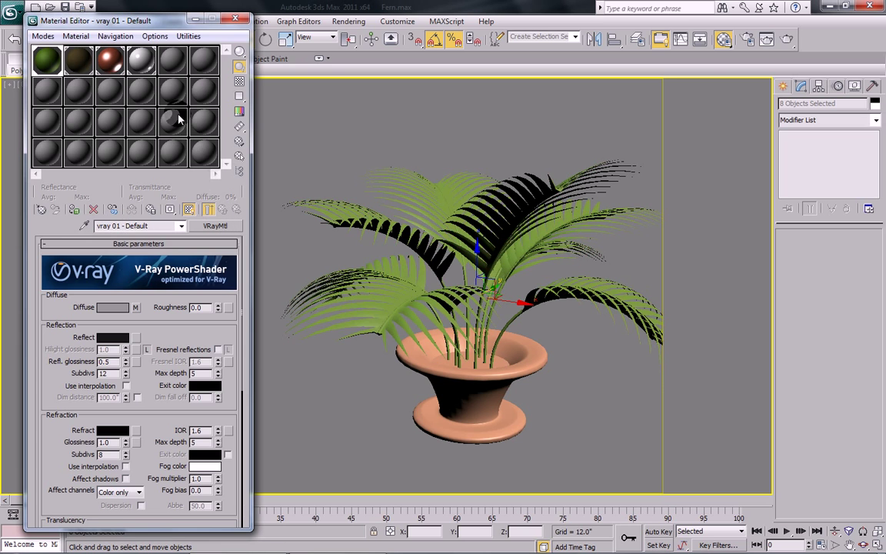
Close the Material Editor so the green fern in its terracotta pot fills the camera view.
left_click(234, 18)
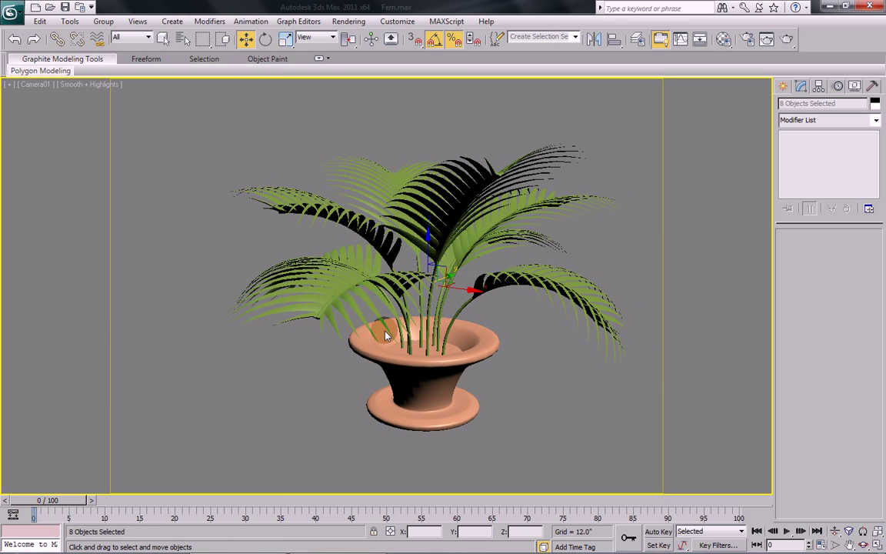
mouse_move(415, 350)
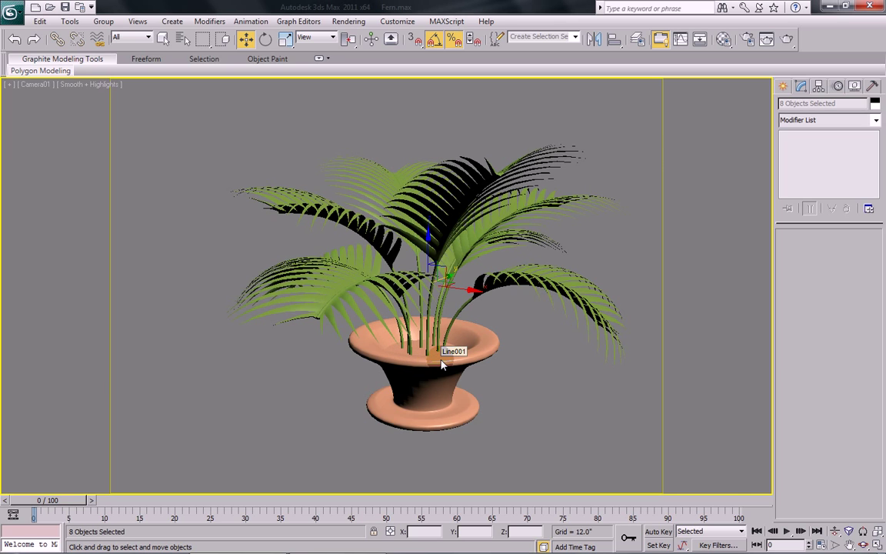
mouse_move(519, 350)
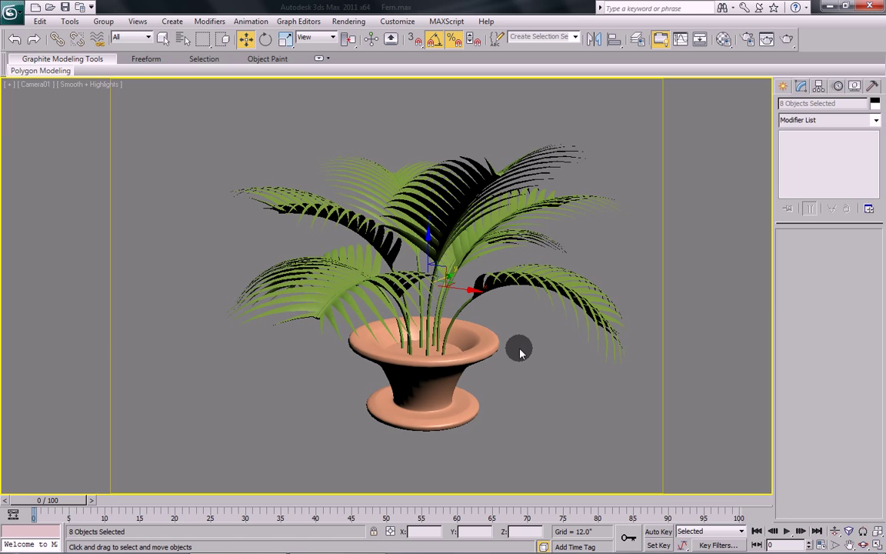
mouse_move(522, 349)
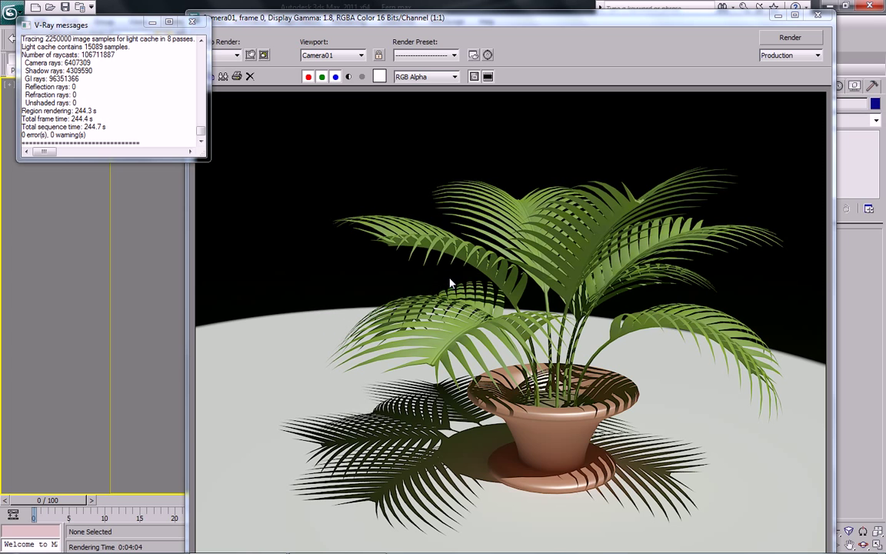
mouse_move(235, 49)
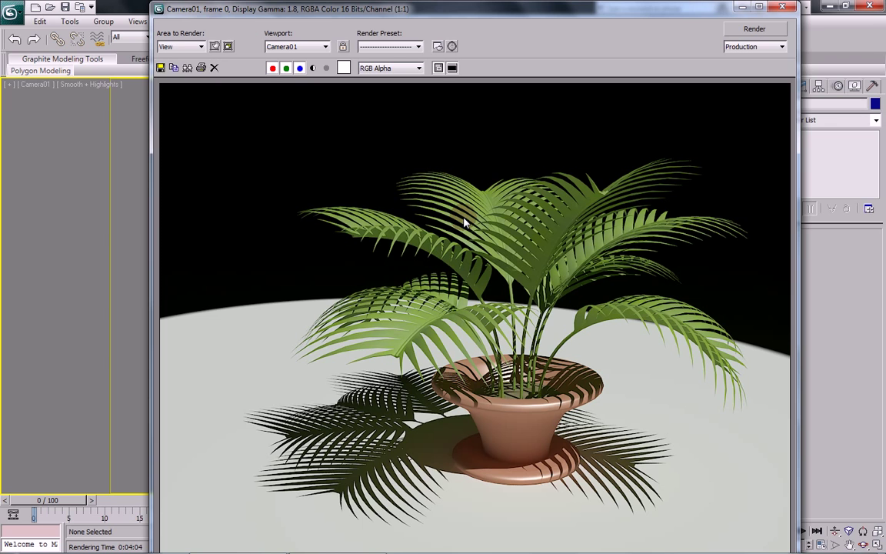
mouse_move(580, 224)
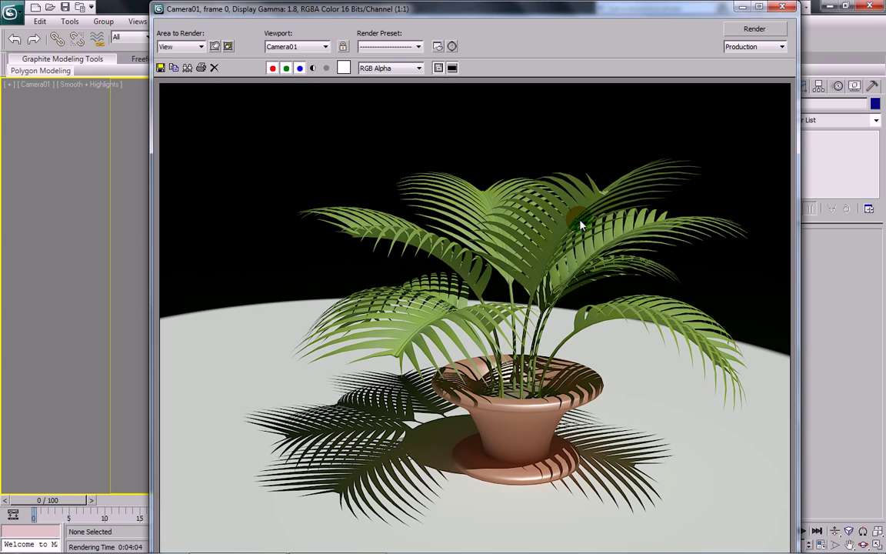